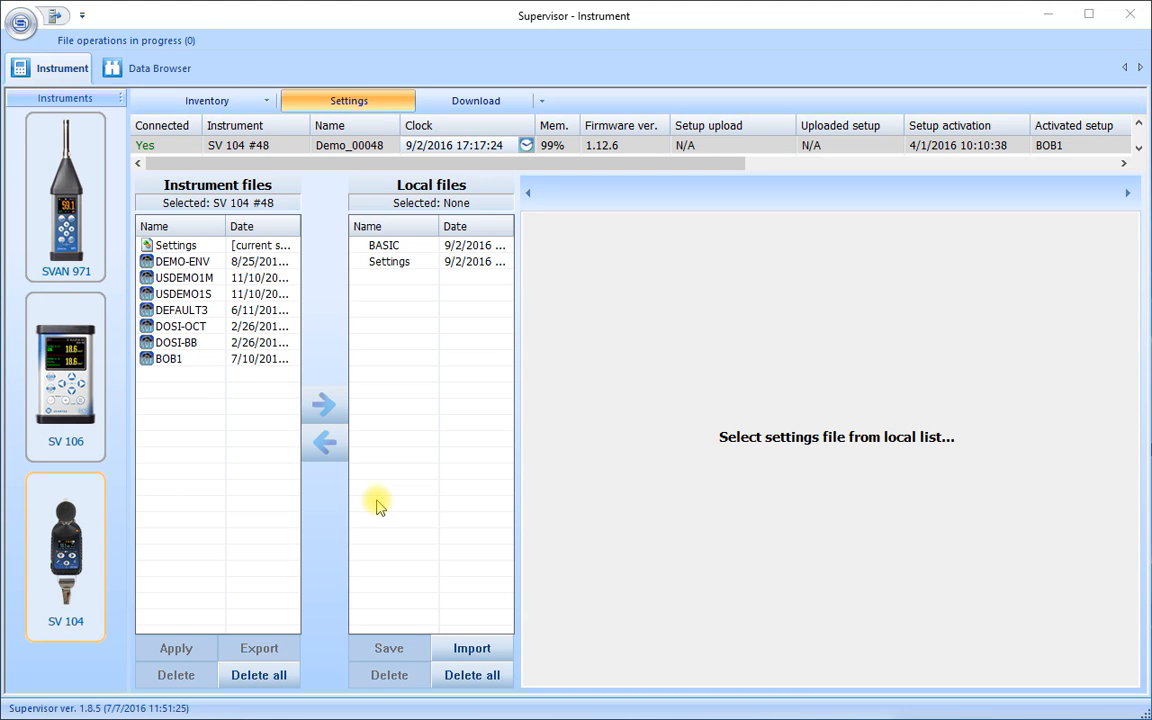
mouse_move(272, 433)
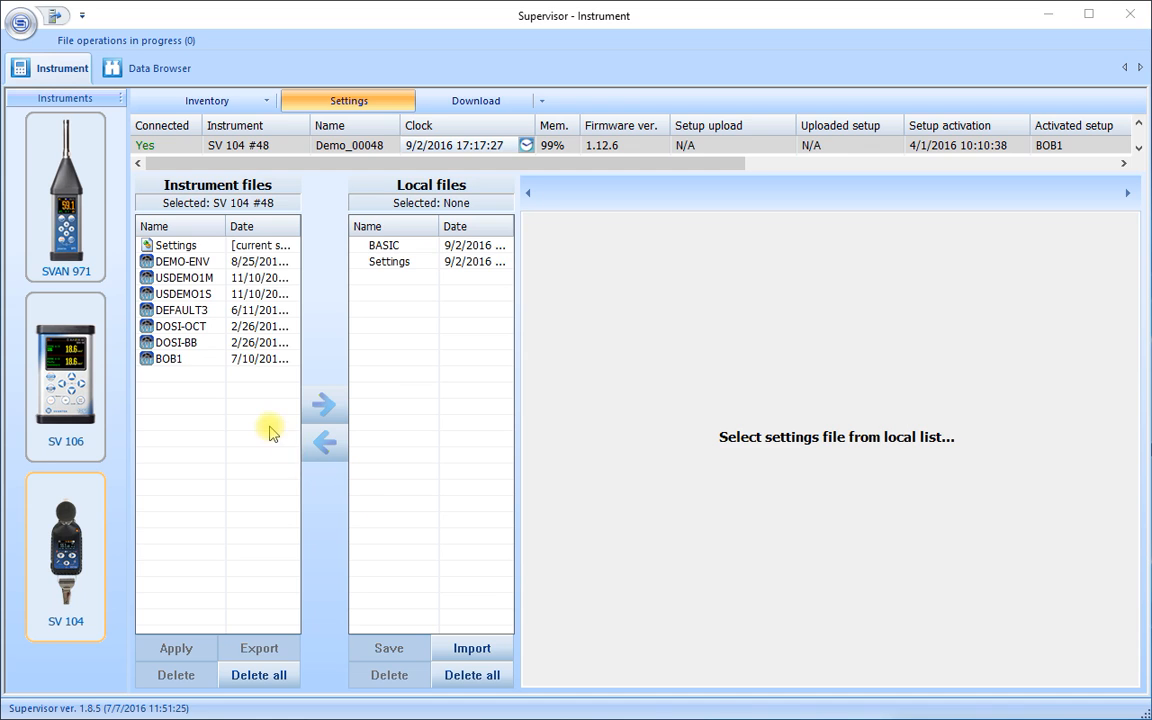
mouse_move(220, 410)
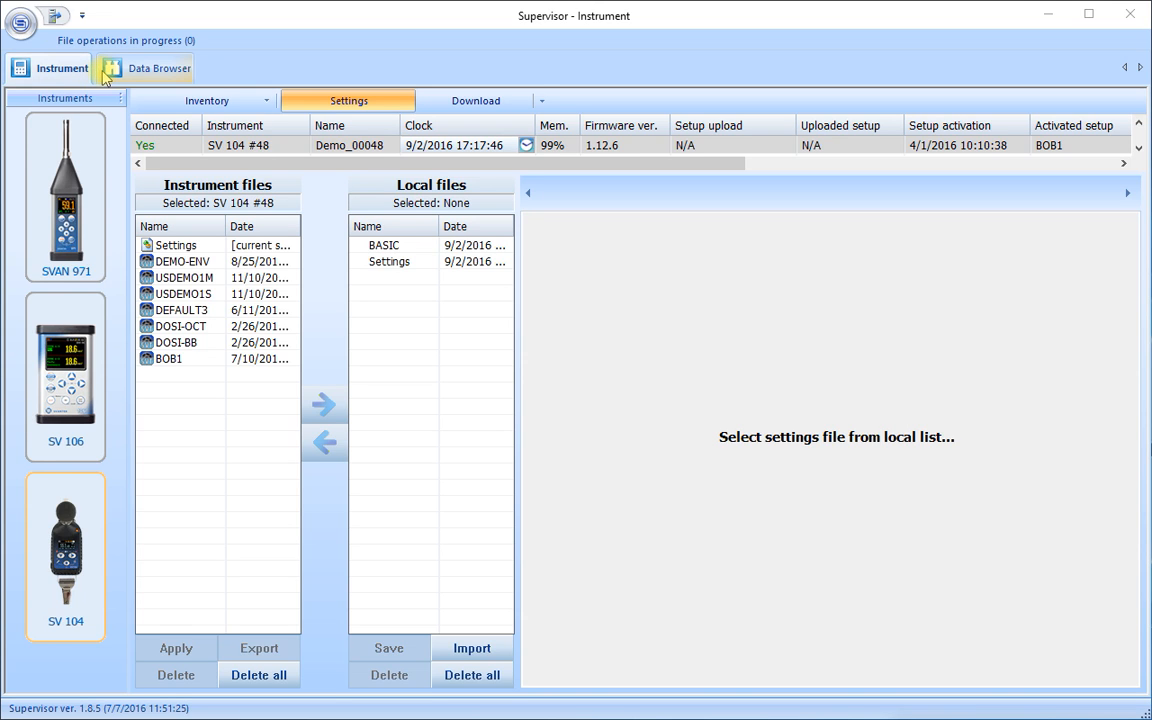
Step: Switch to the Data Browser to list the four Hand-Arm SVL measurements from SV 103 units
click(159, 67)
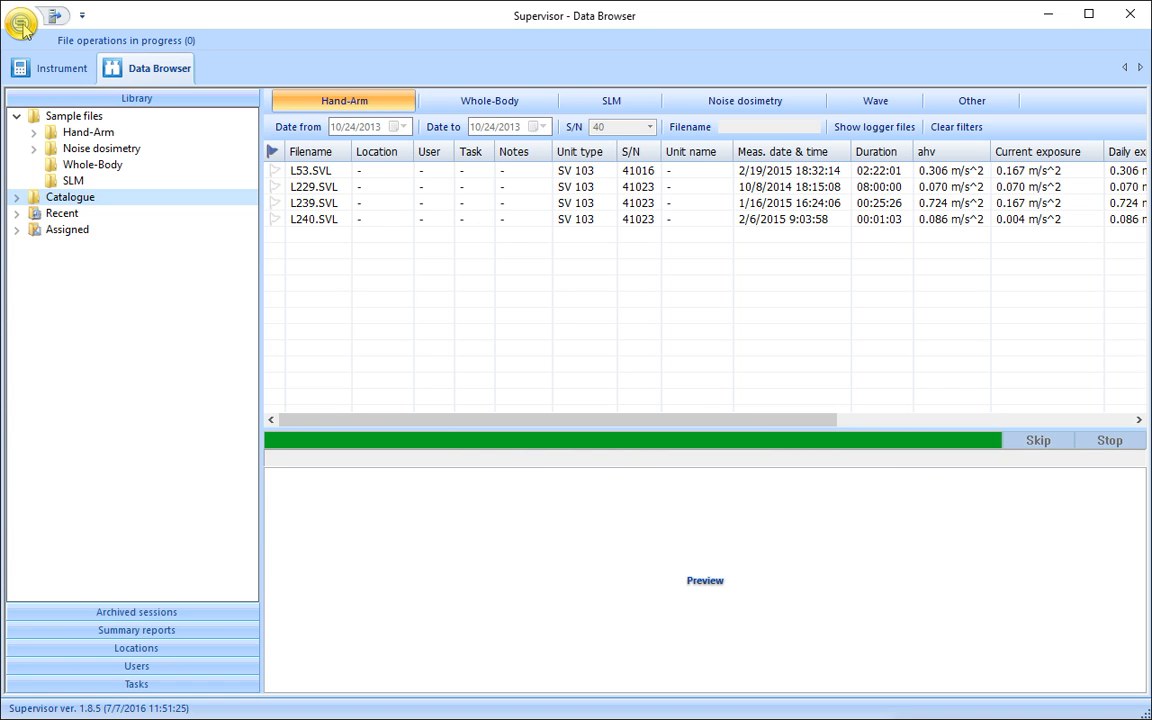
mouse_move(22, 25)
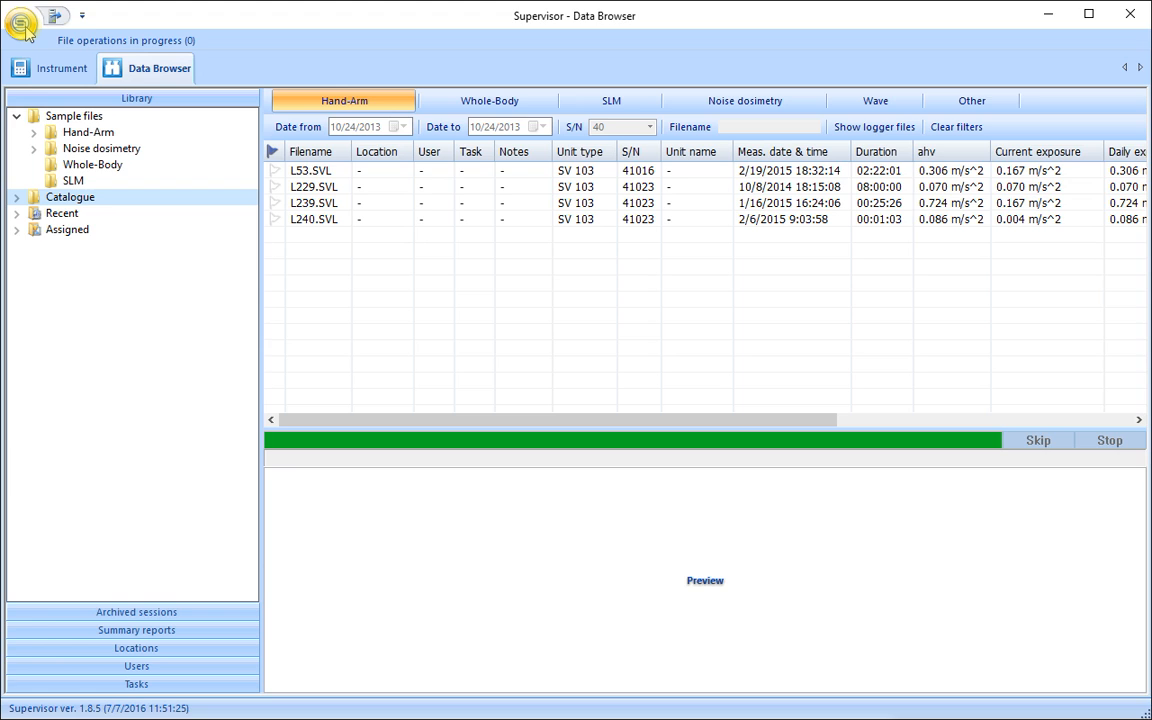
Step: Open the round application menu with its Import database, Export database and View entries
click(22, 17)
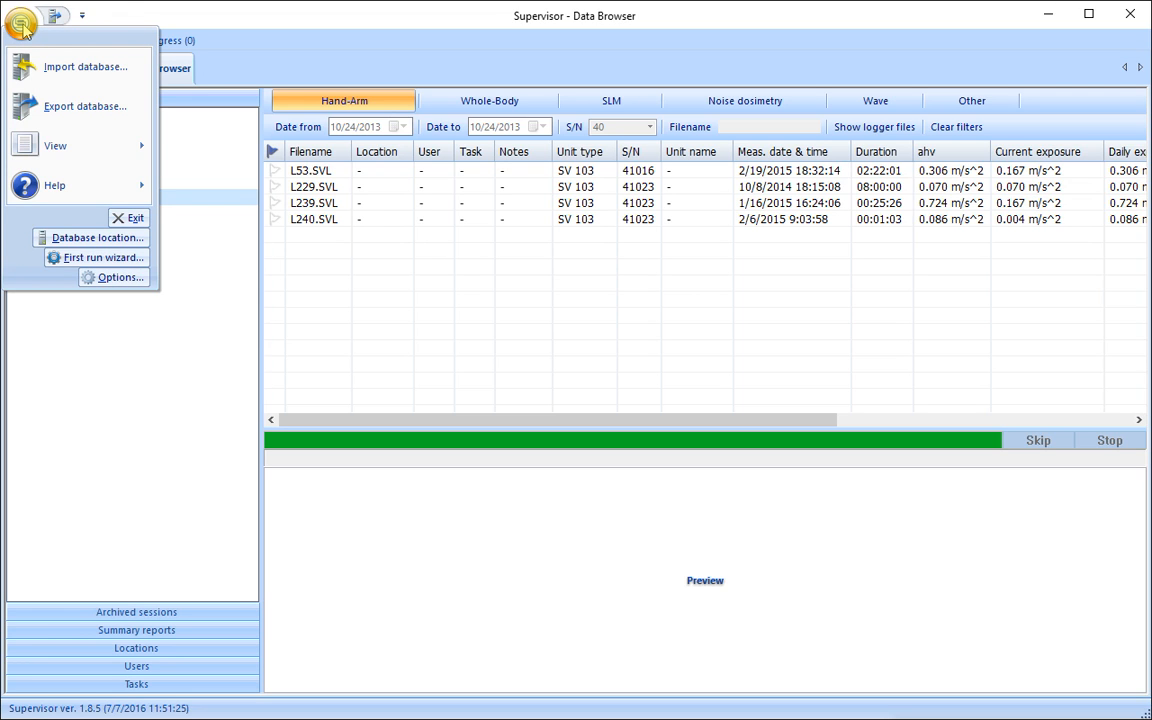
mouse_move(68, 47)
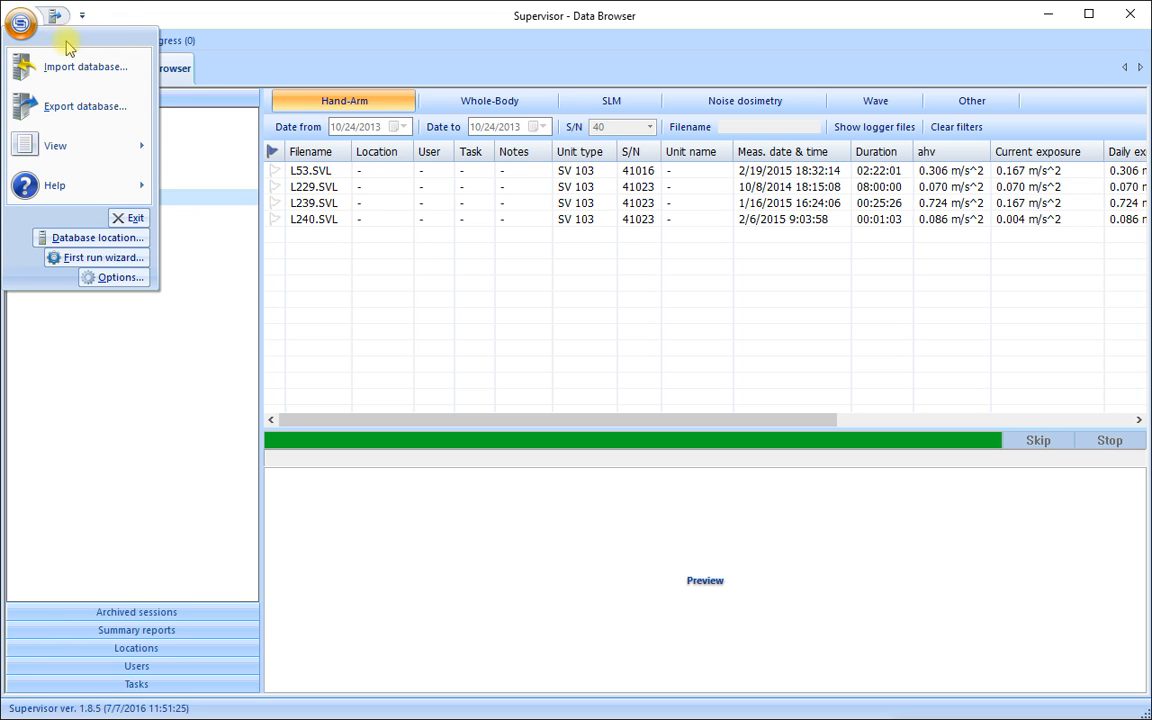
mouse_move(85, 66)
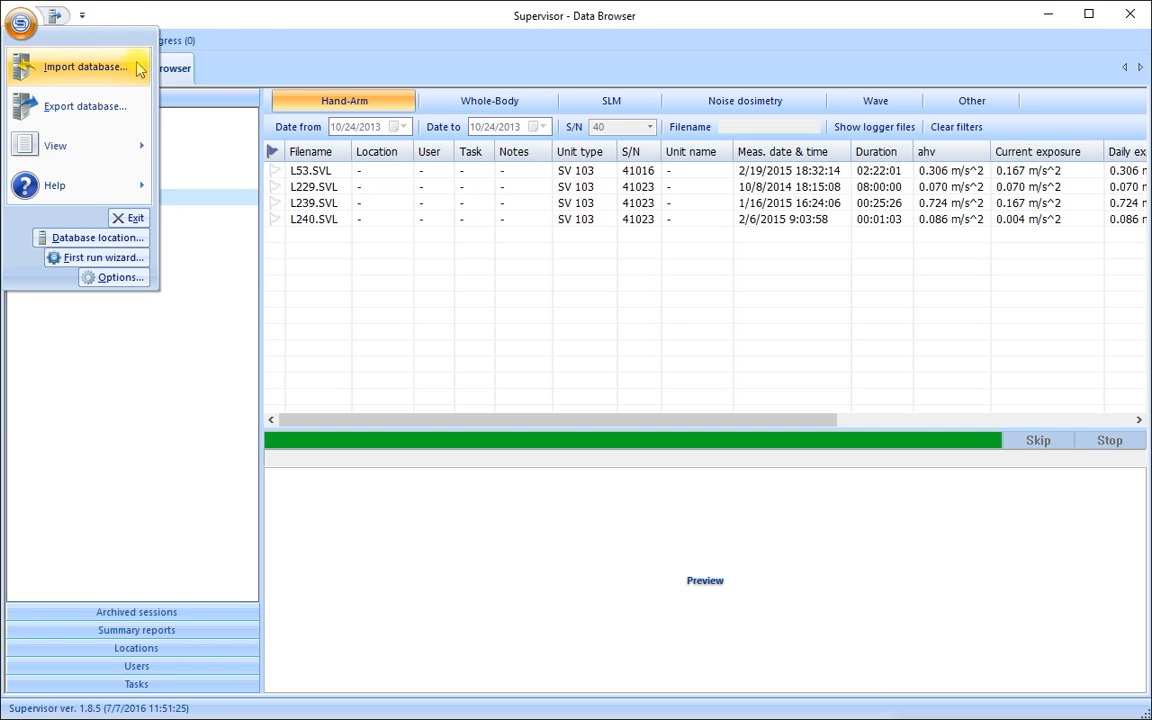
mouse_move(85, 106)
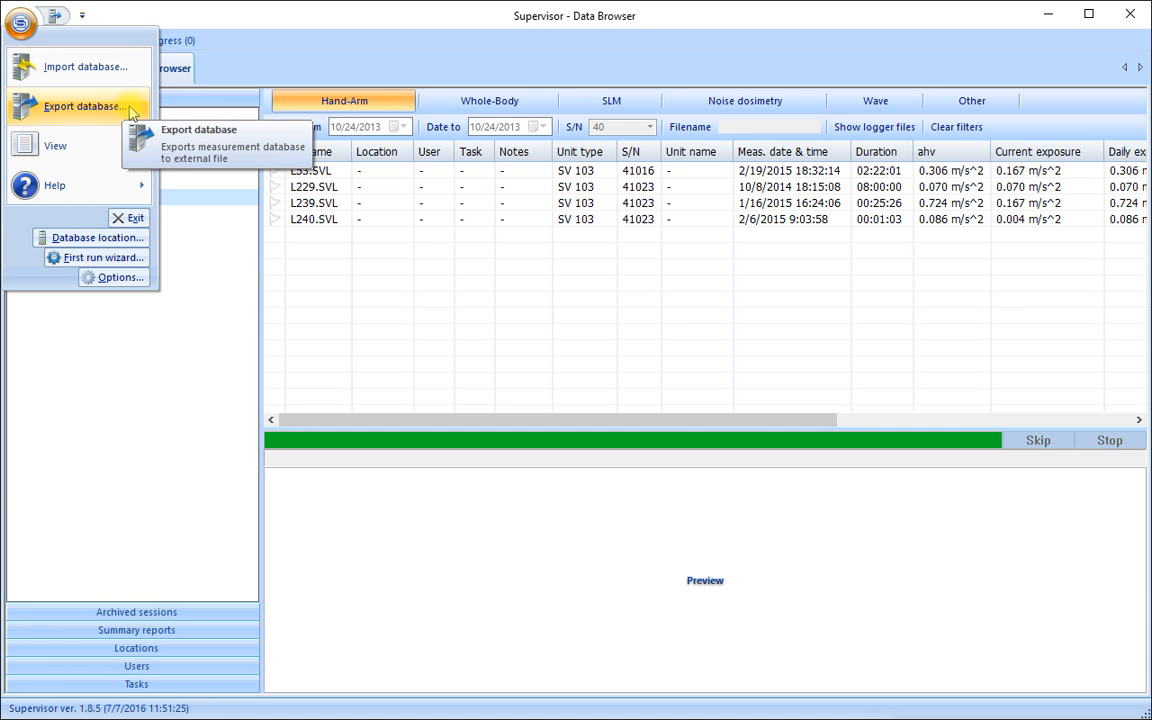
mouse_move(140, 112)
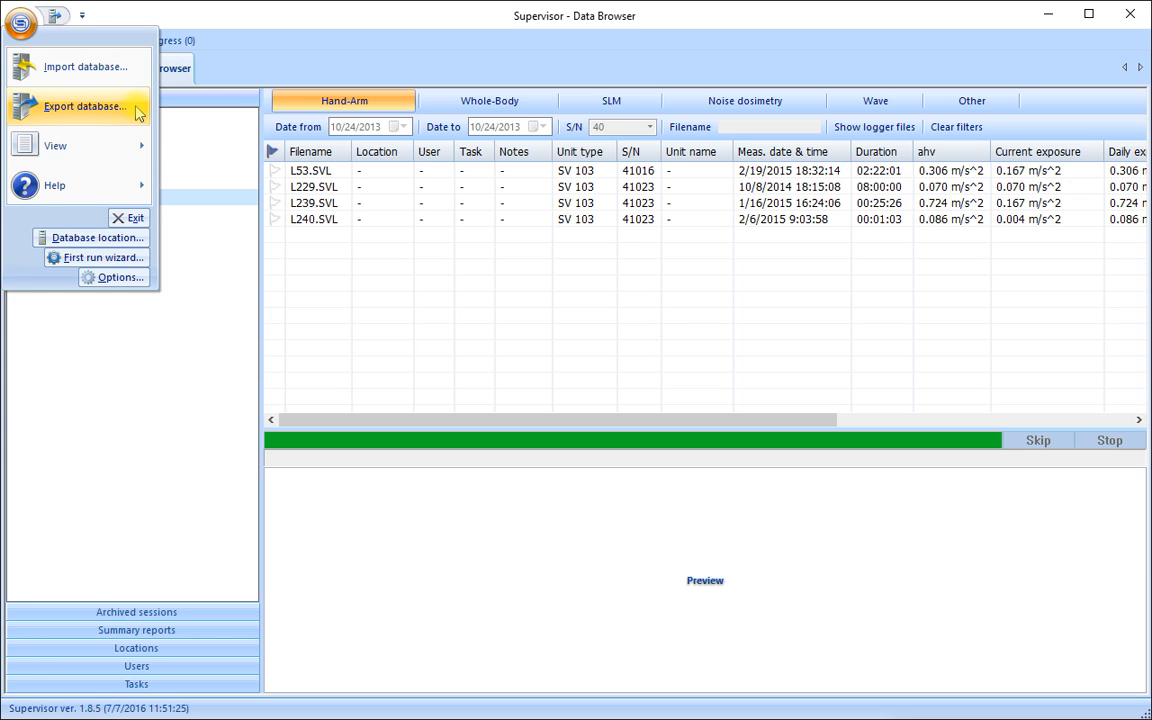
mouse_move(85, 66)
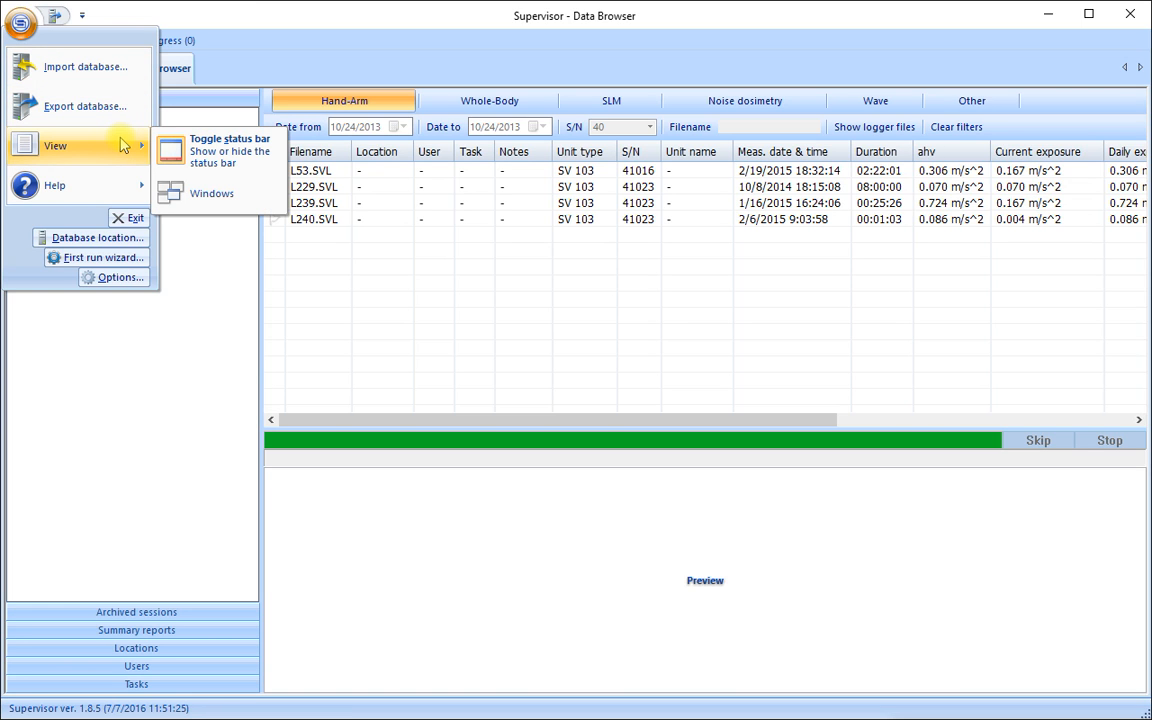
mouse_move(232, 150)
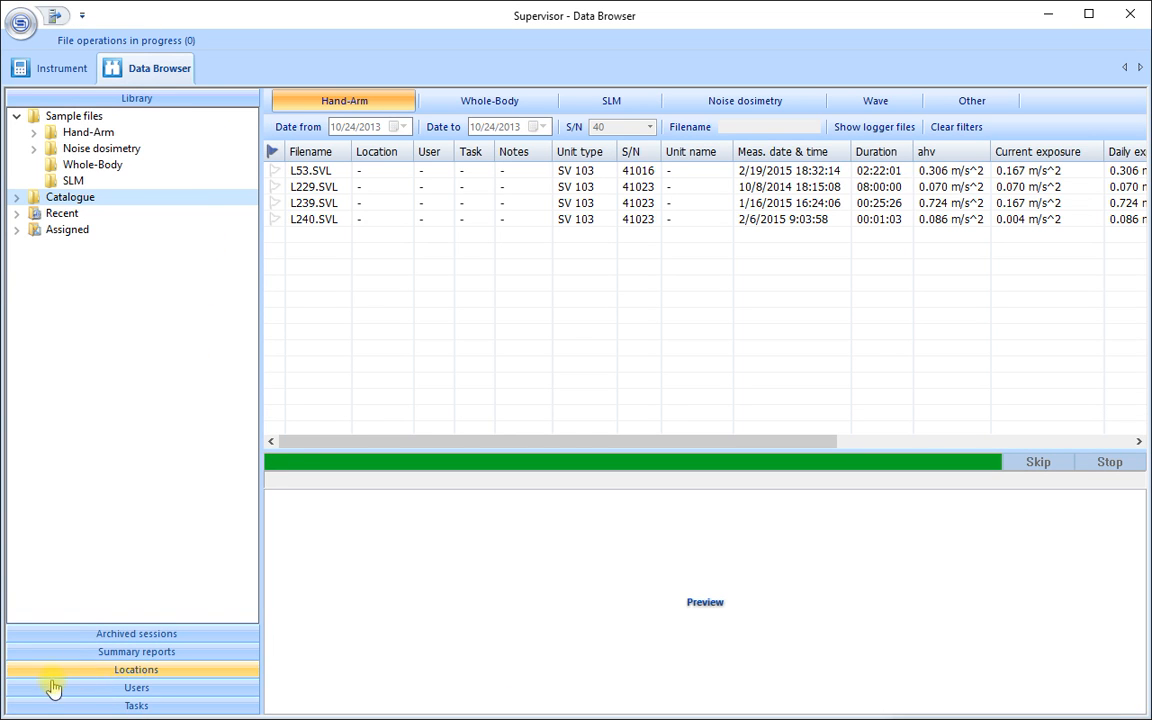
mouse_move(136, 705)
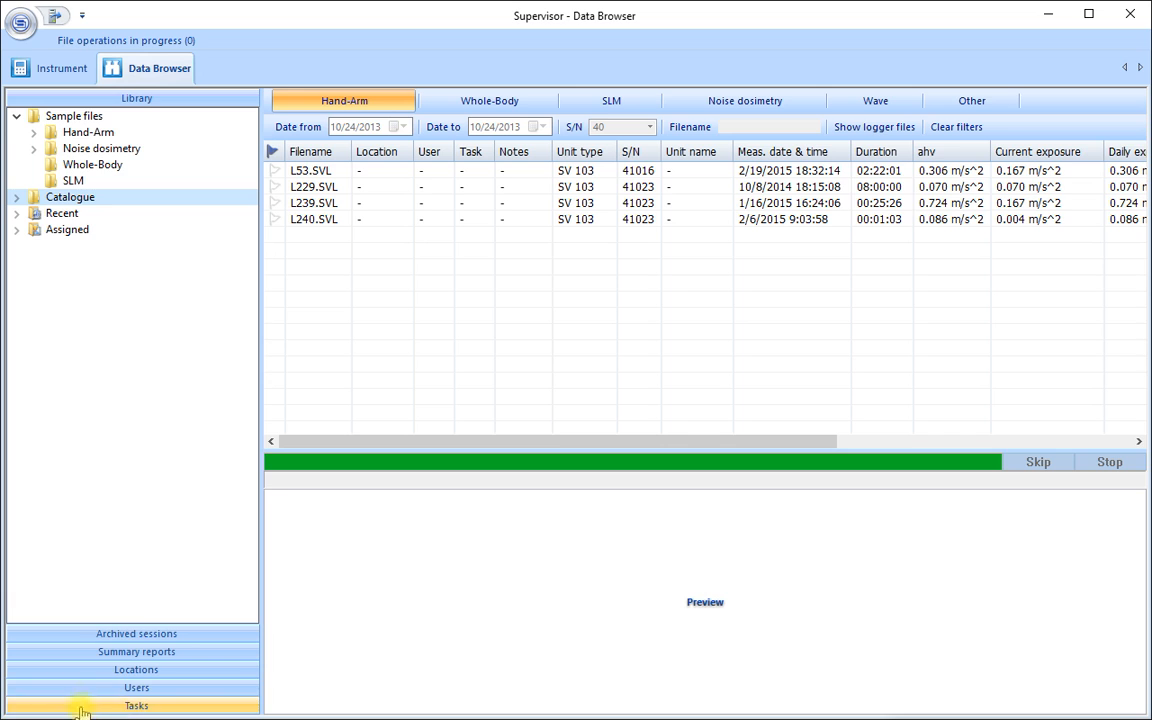
Step: Reopen and close the application menu, revealing the Sample files, Catalogue, Recent and Assigned library tree
click(20, 22)
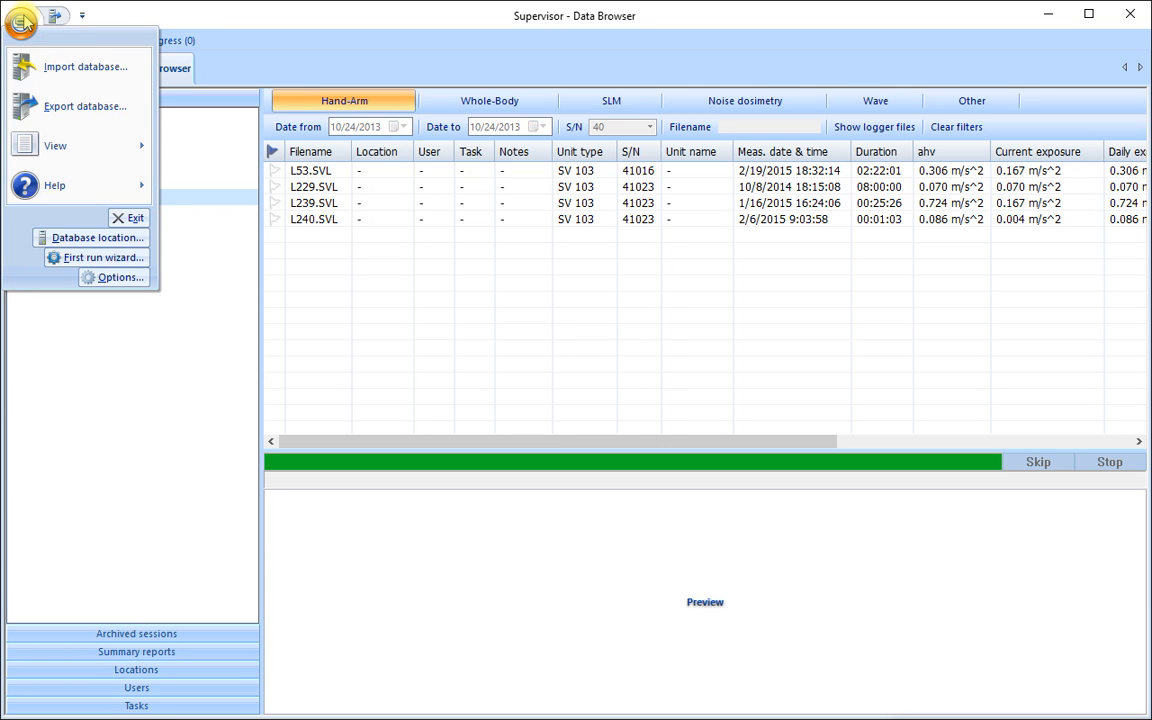
click(22, 15)
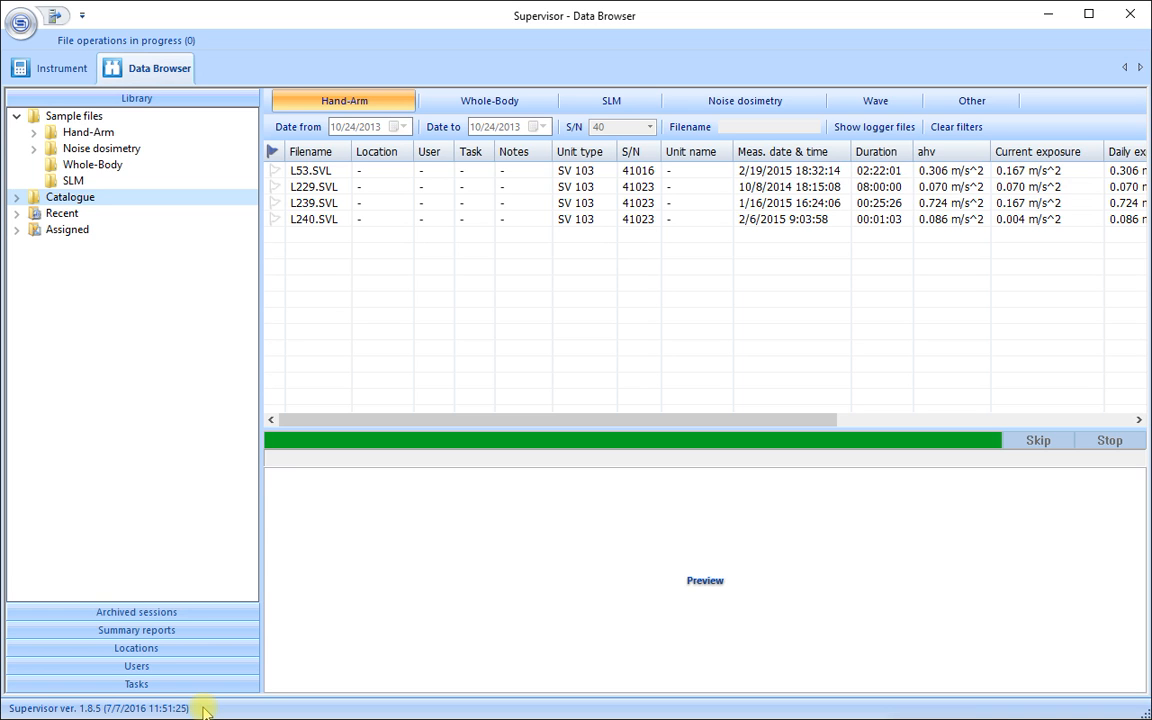
Step: View the Help window's Introduction page, close it, and reopen the application menu
click(20, 25)
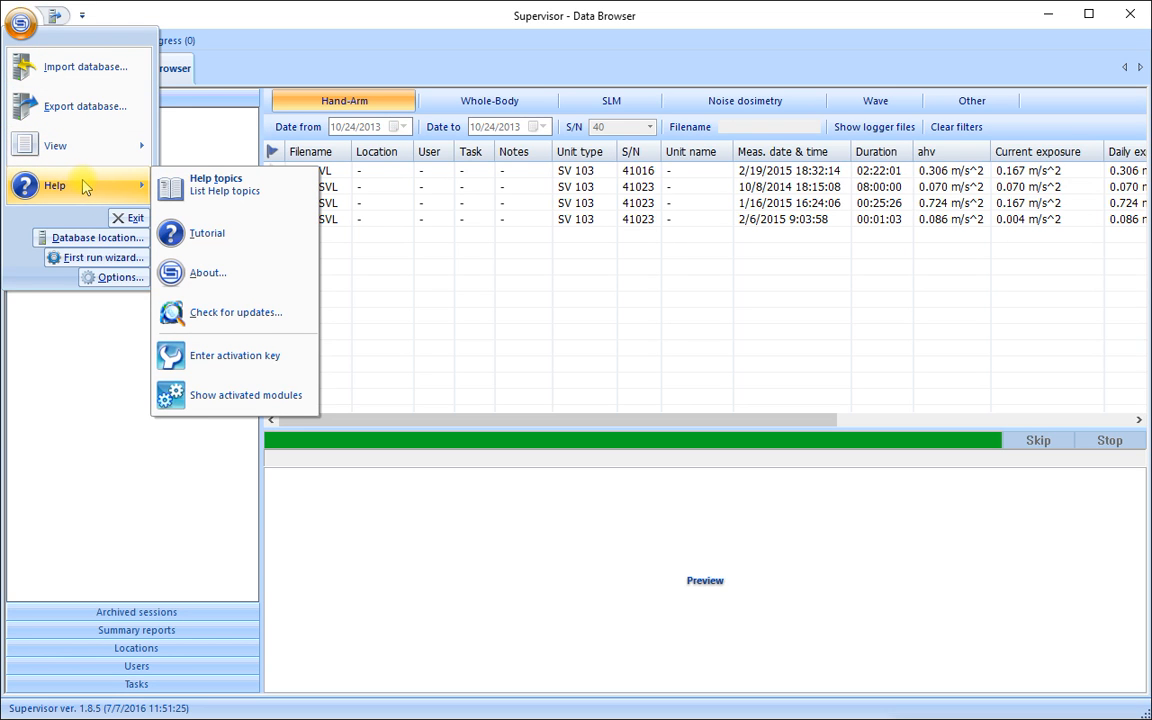
mouse_move(215, 184)
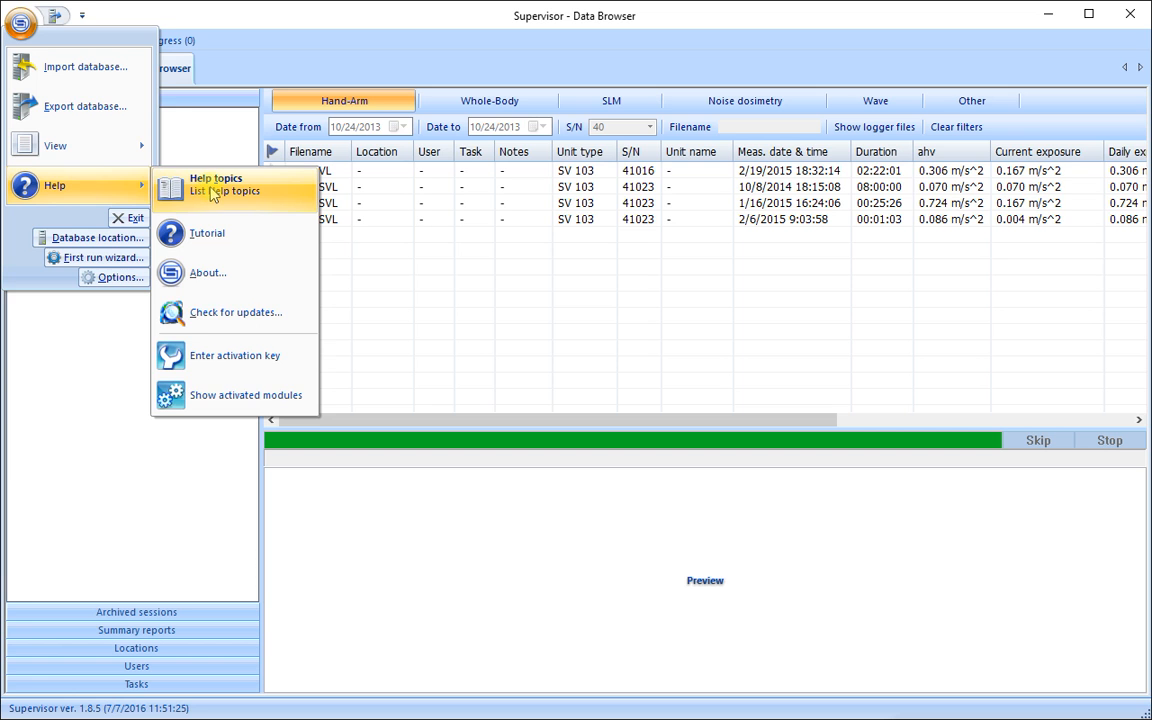
click(216, 184)
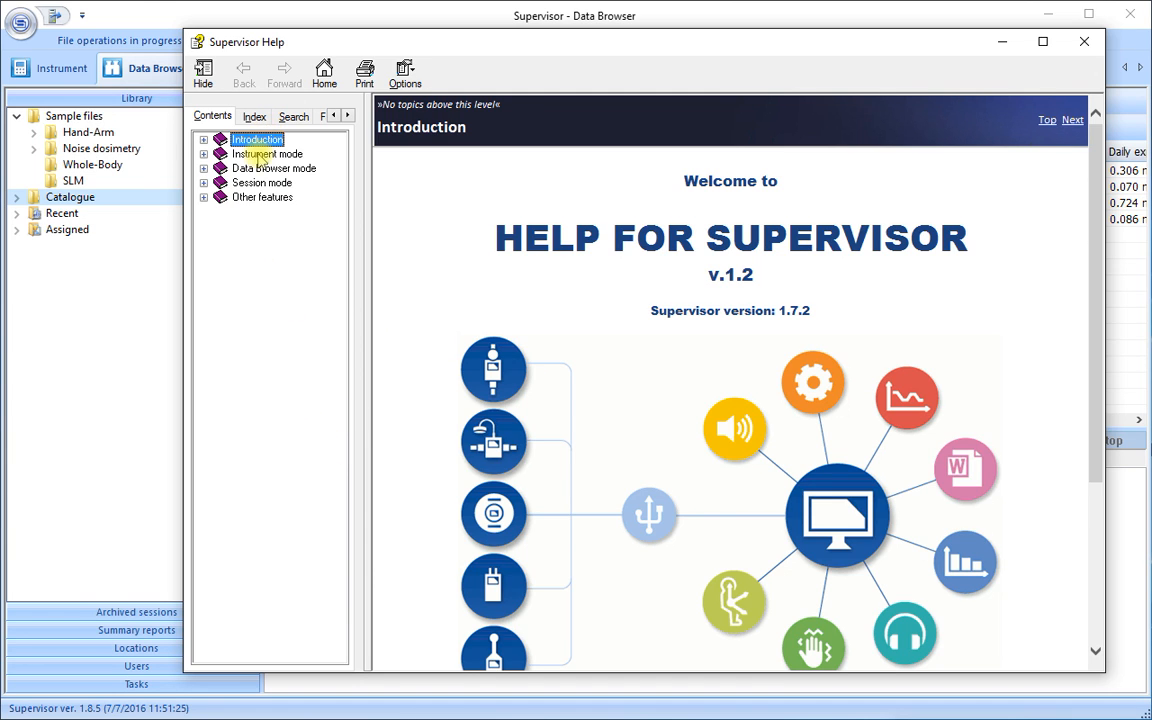
mouse_move(252, 225)
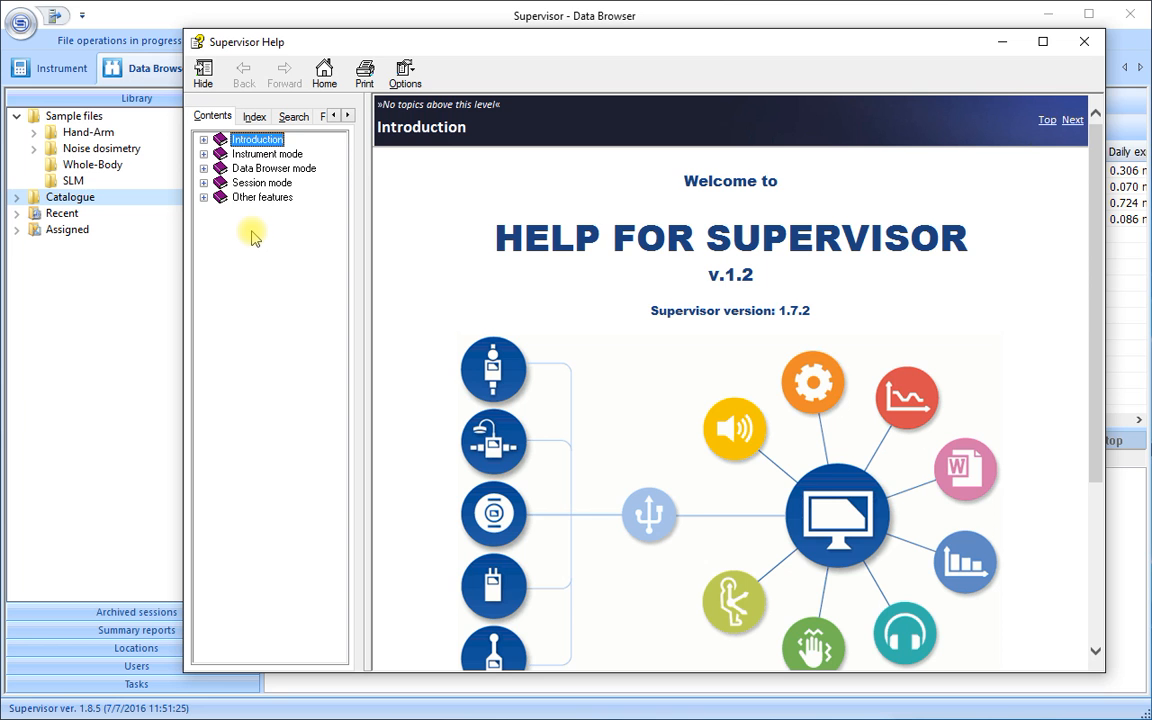
mouse_move(1043, 90)
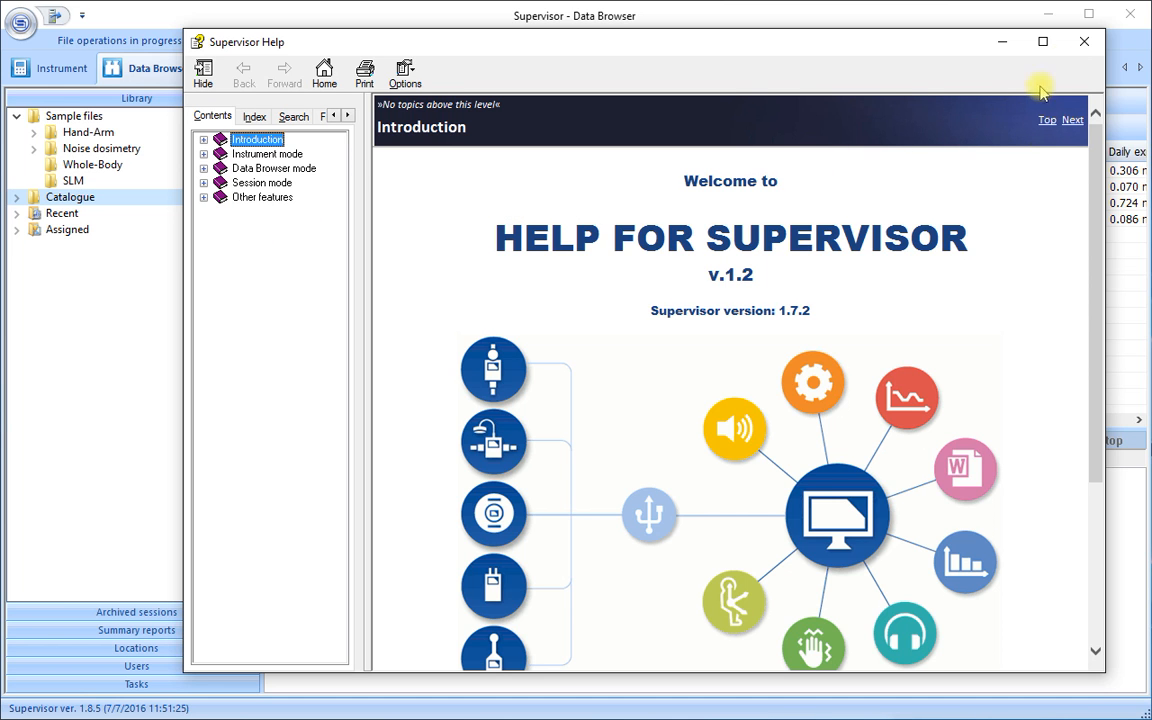
click(1084, 41)
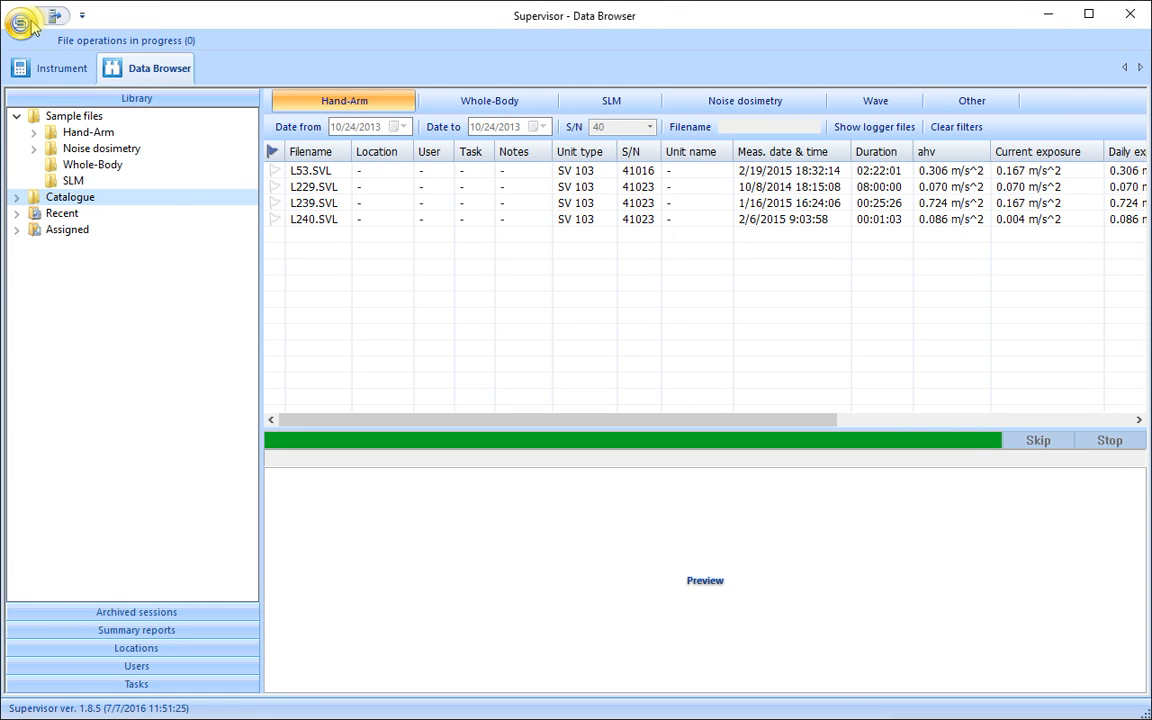
click(22, 22)
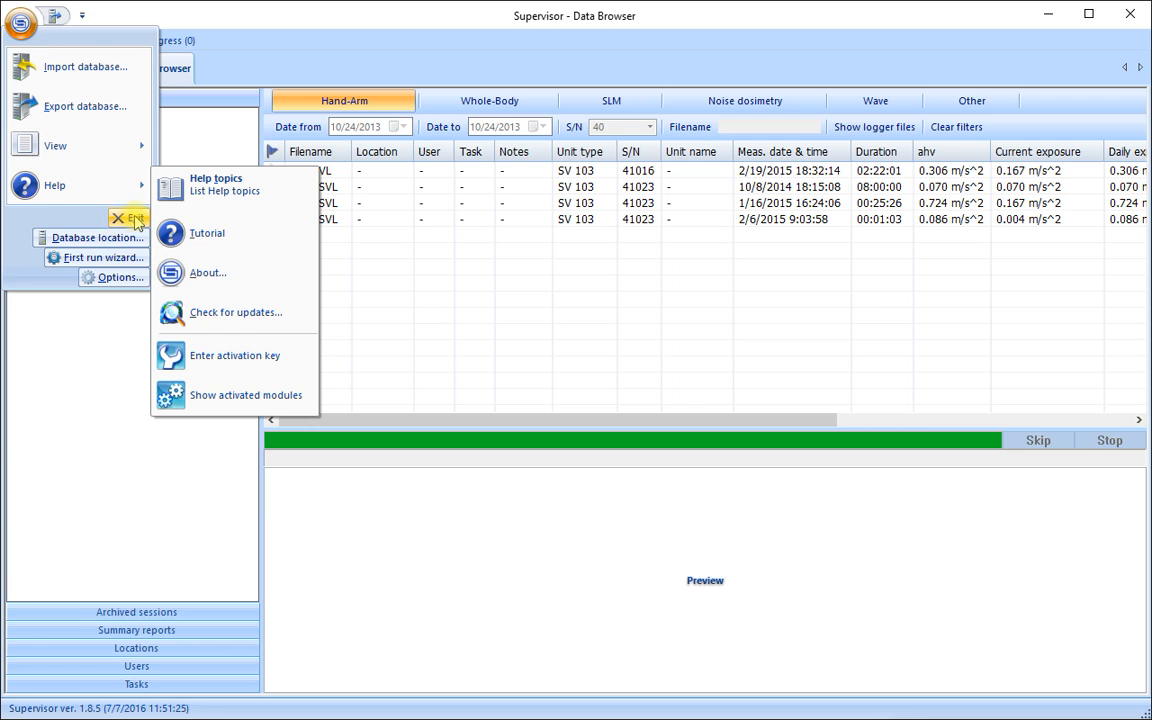
mouse_move(128, 218)
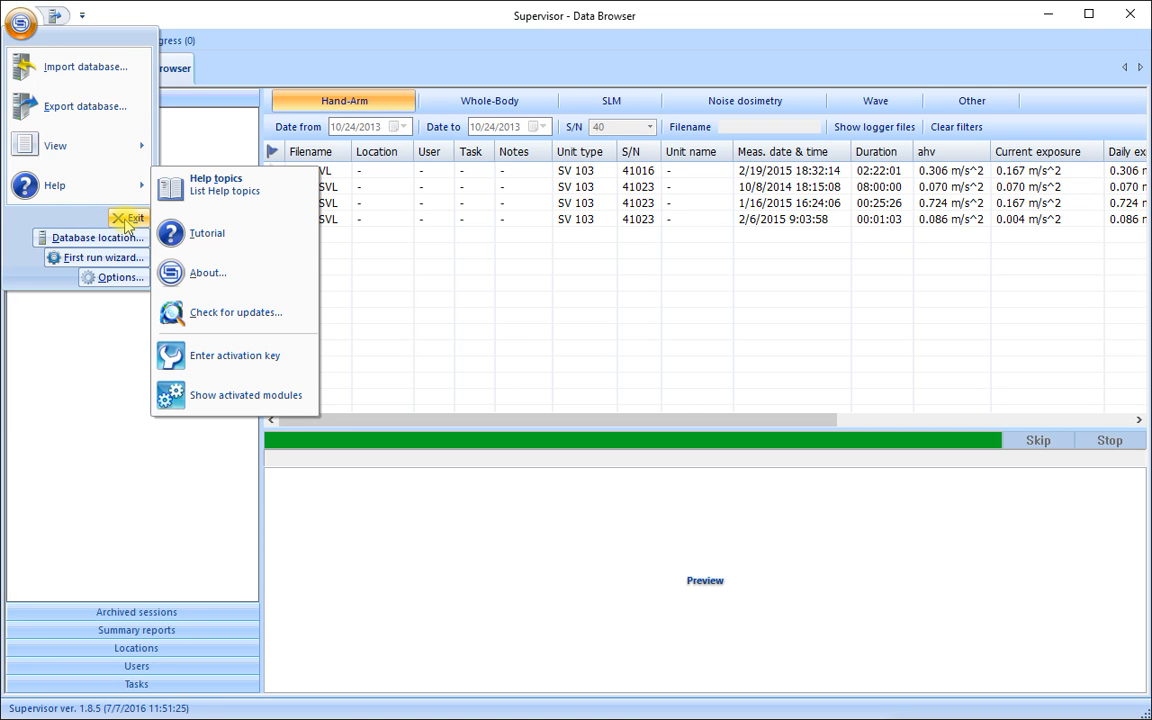
mouse_move(97, 243)
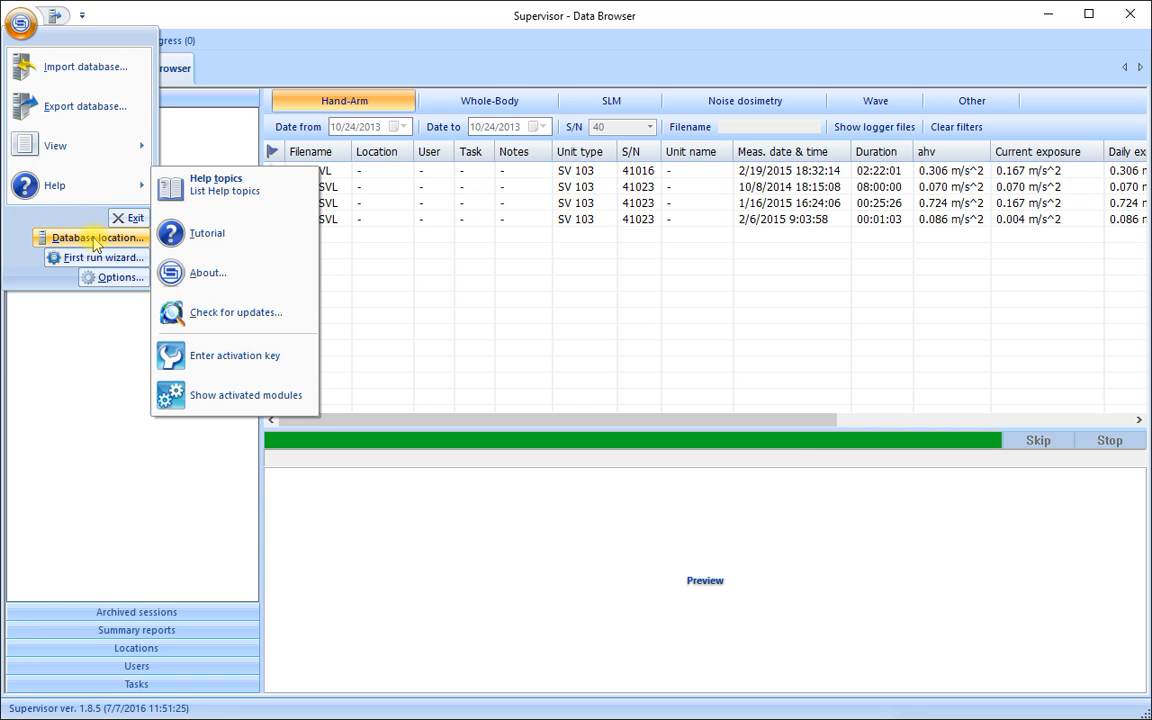
Step: Open the Database location dialog showing the current path with New, Move and Switch
click(90, 237)
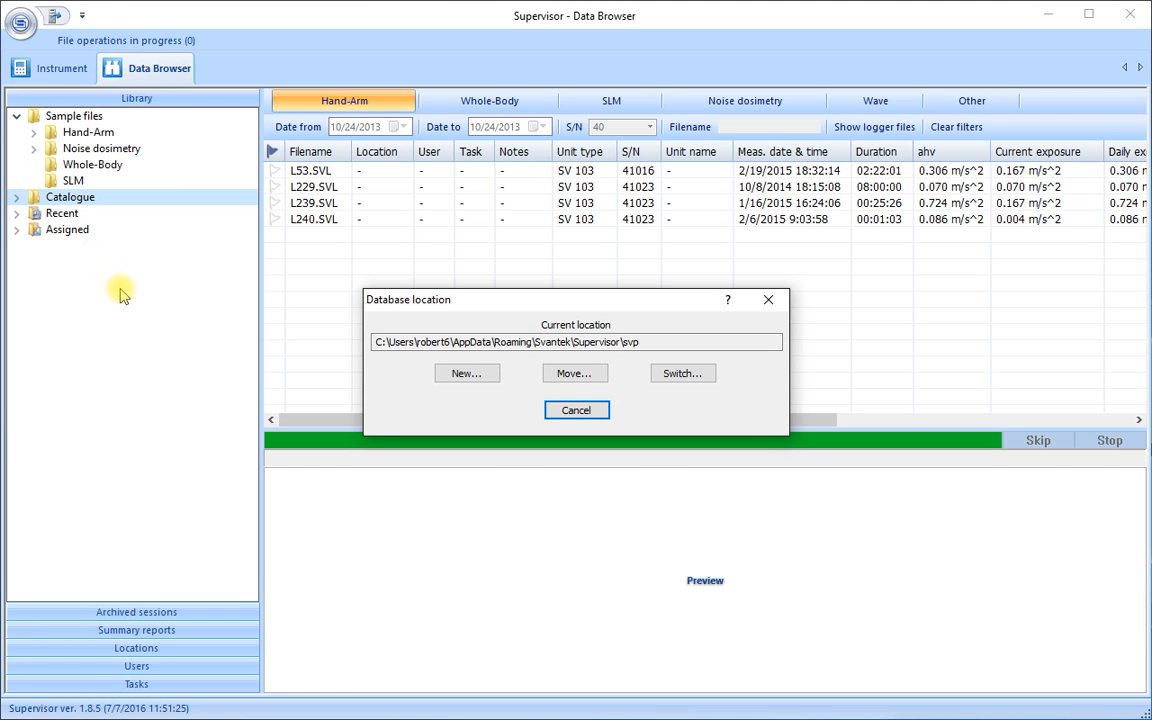
mouse_move(195, 331)
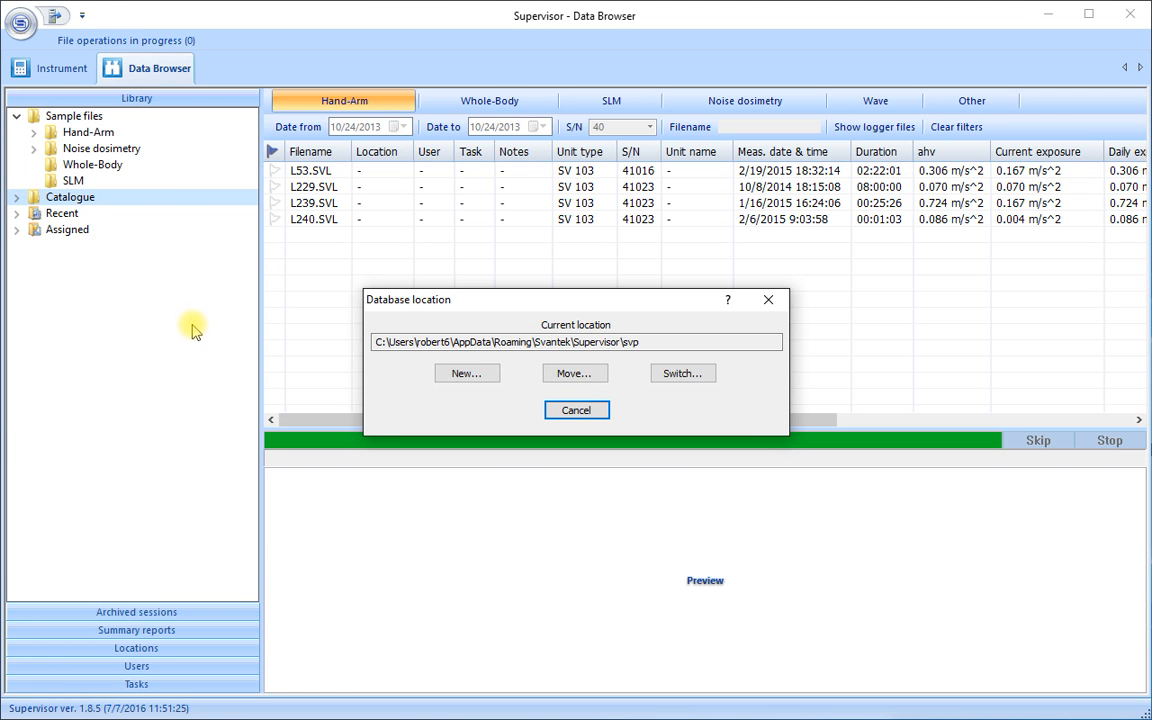
mouse_move(287, 353)
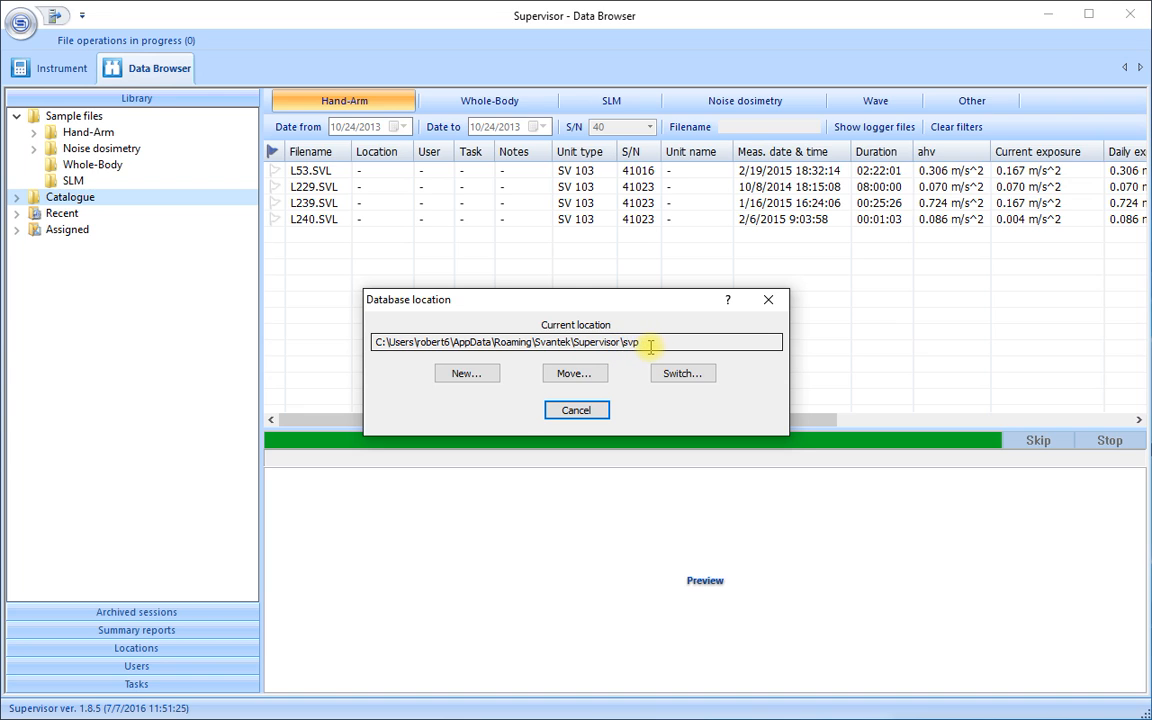
mouse_move(623, 390)
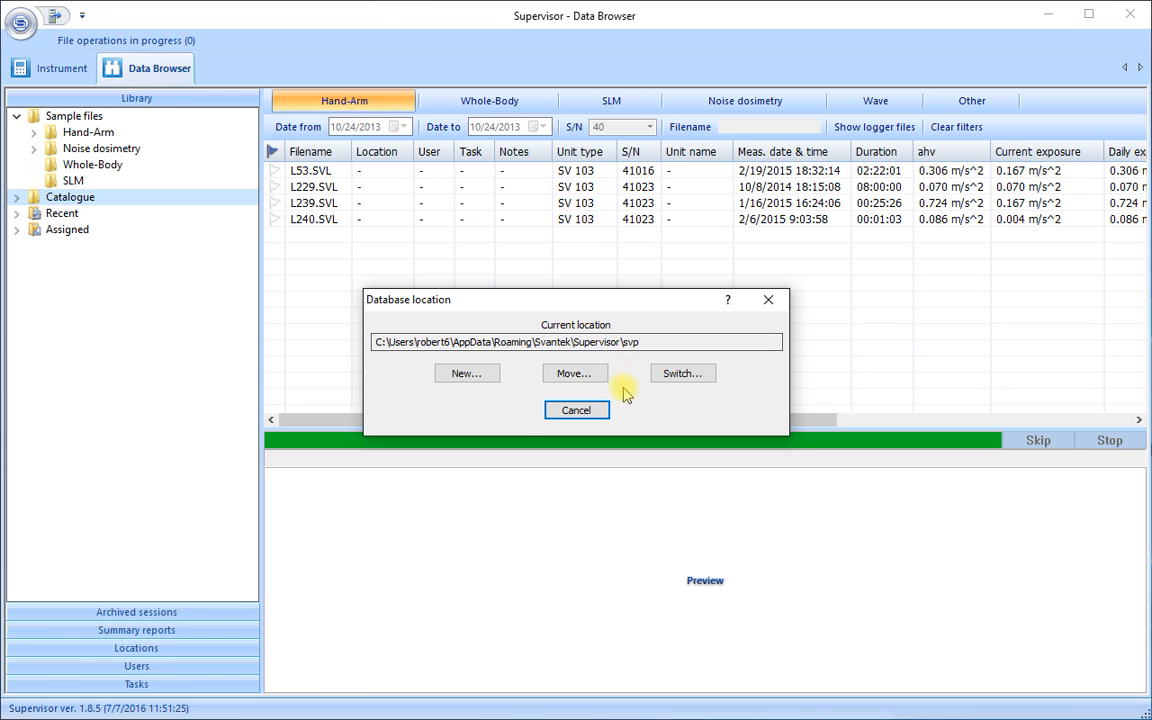
mouse_move(465, 373)
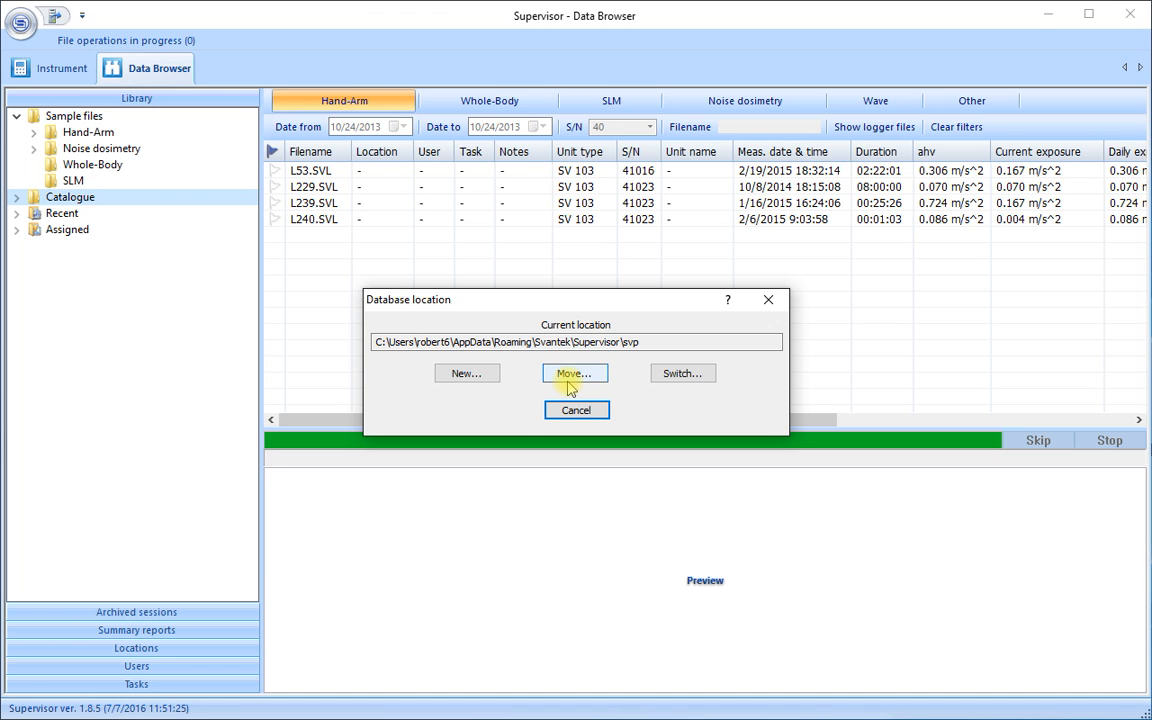
mouse_move(603, 355)
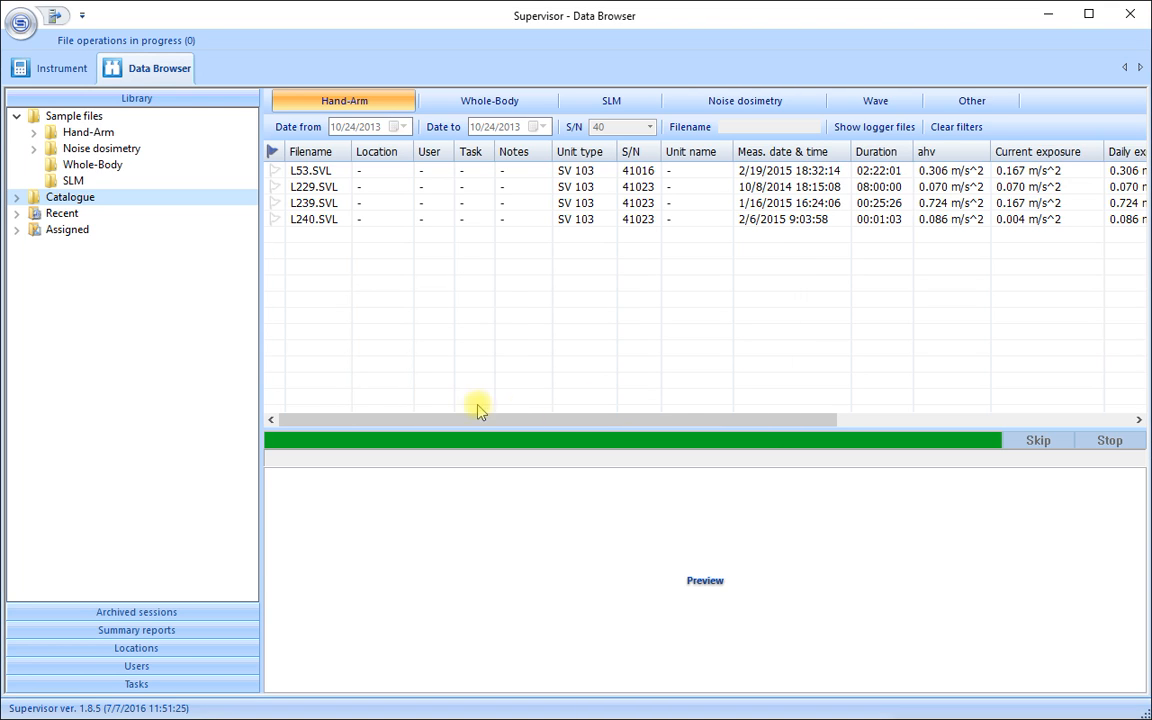
Step: Launch the First run wizard and review its Letter paper size and RTF report format
click(22, 22)
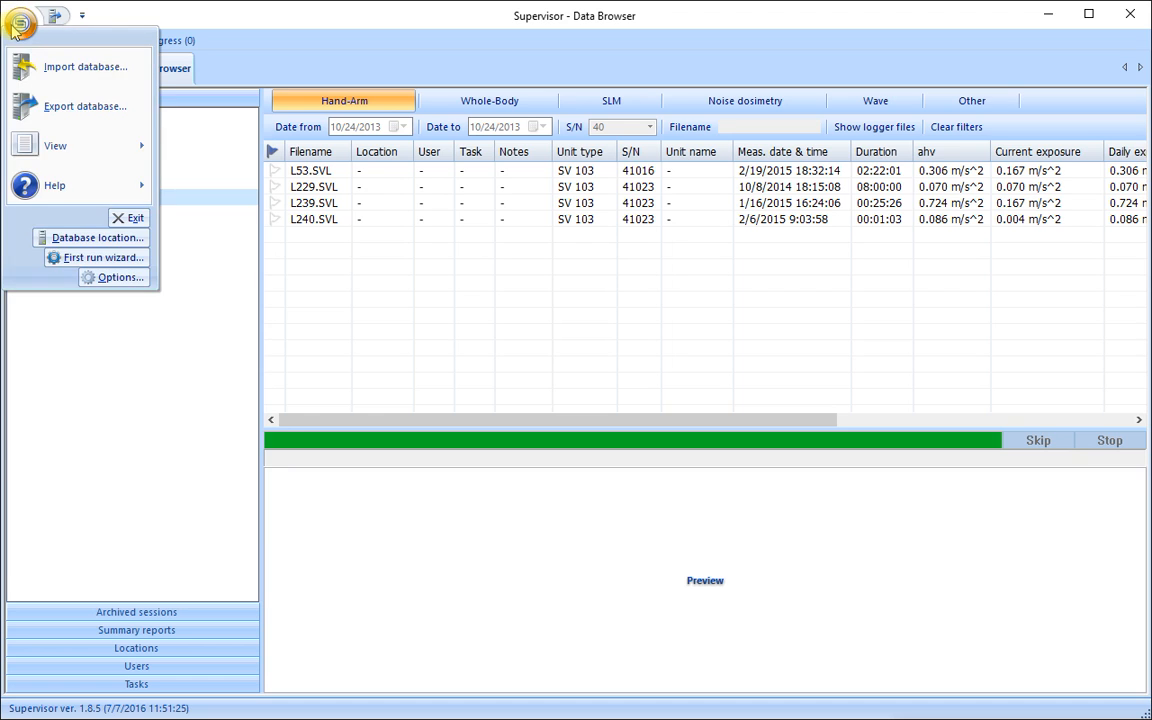
mouse_move(54, 185)
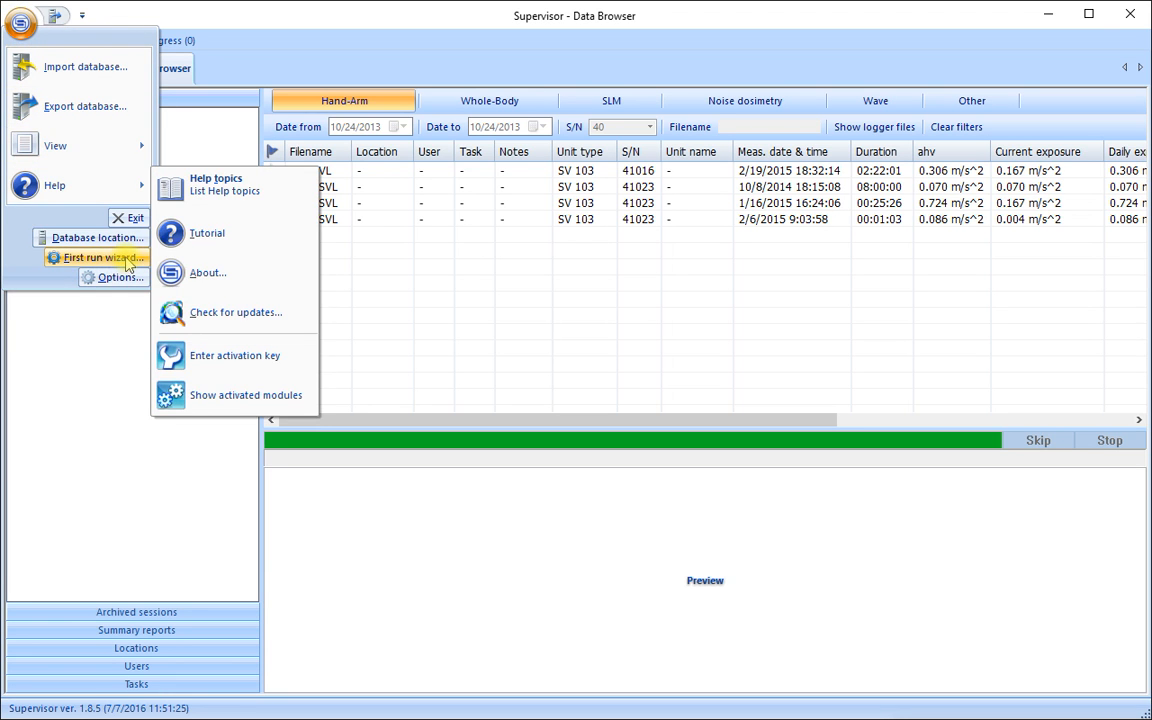
click(101, 257)
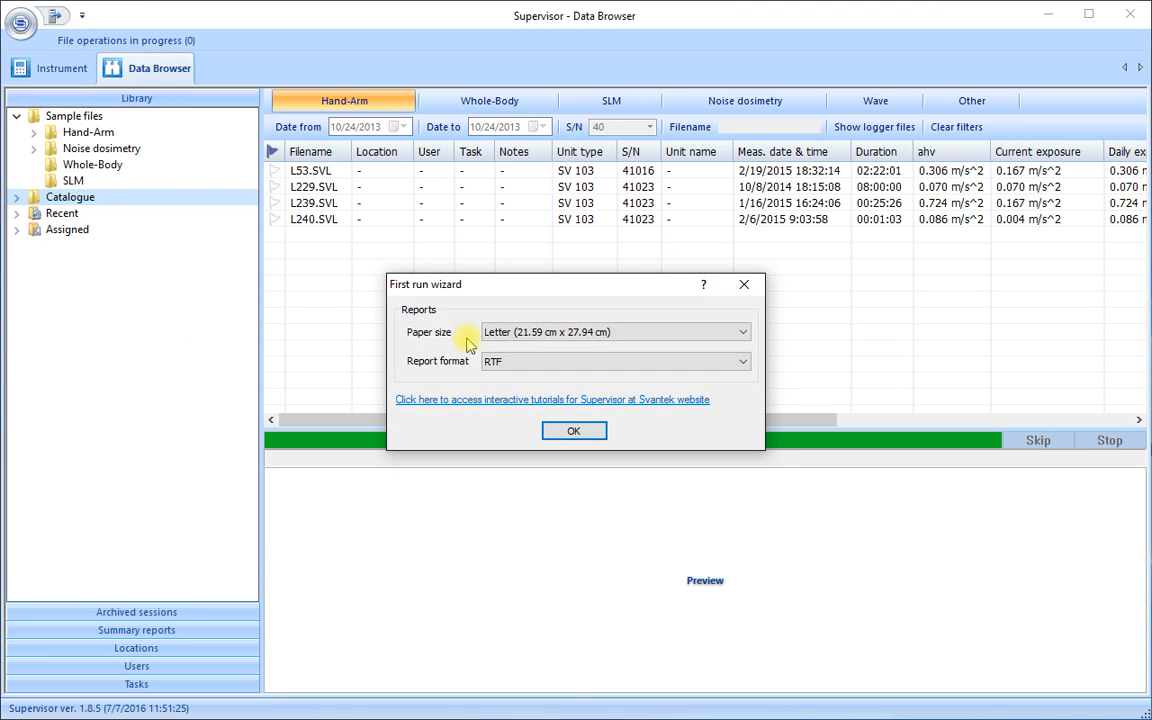
mouse_move(477, 318)
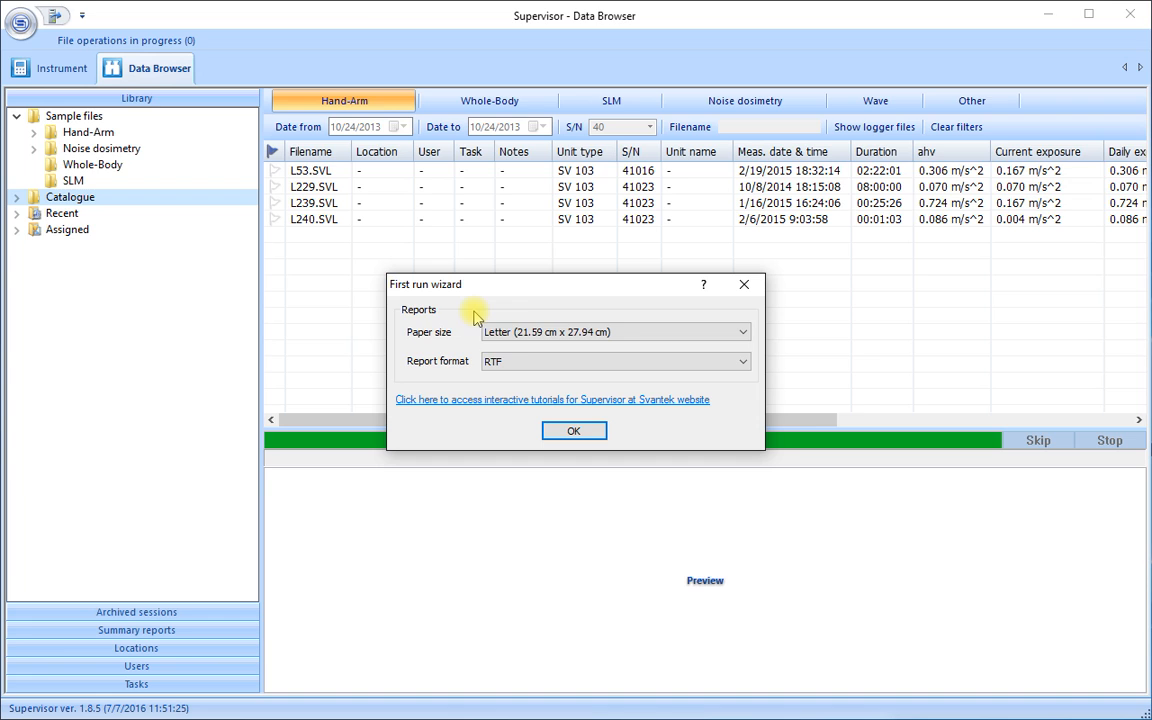
mouse_move(578, 308)
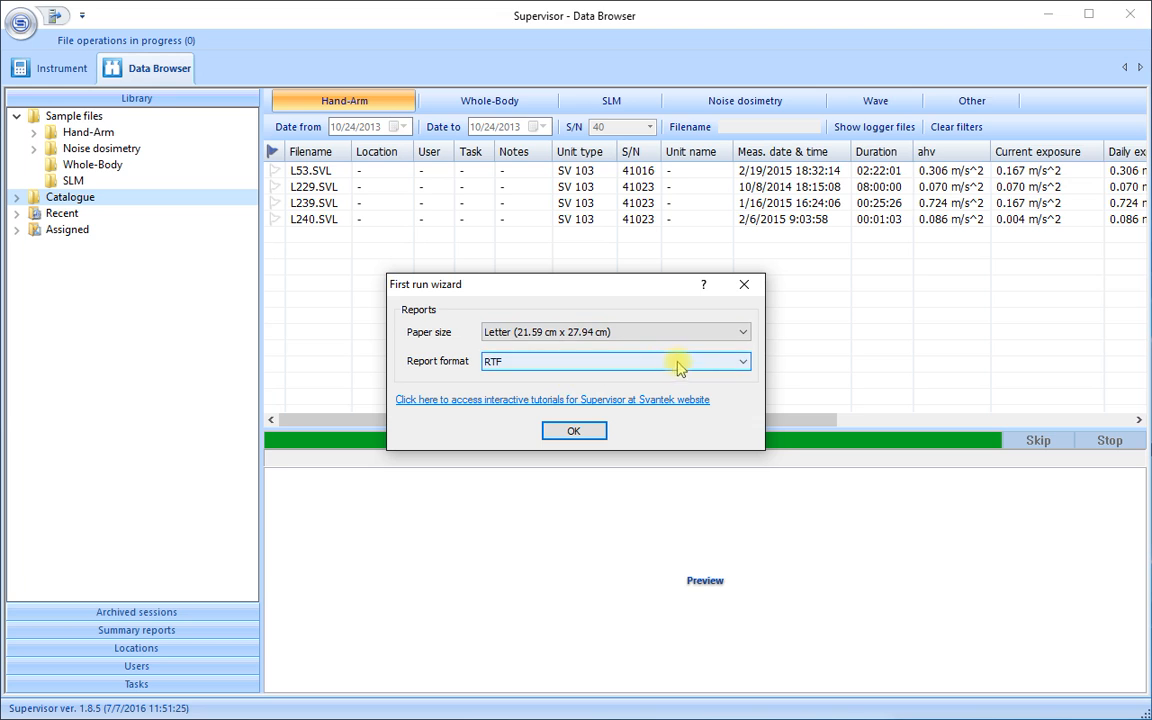
click(743, 331)
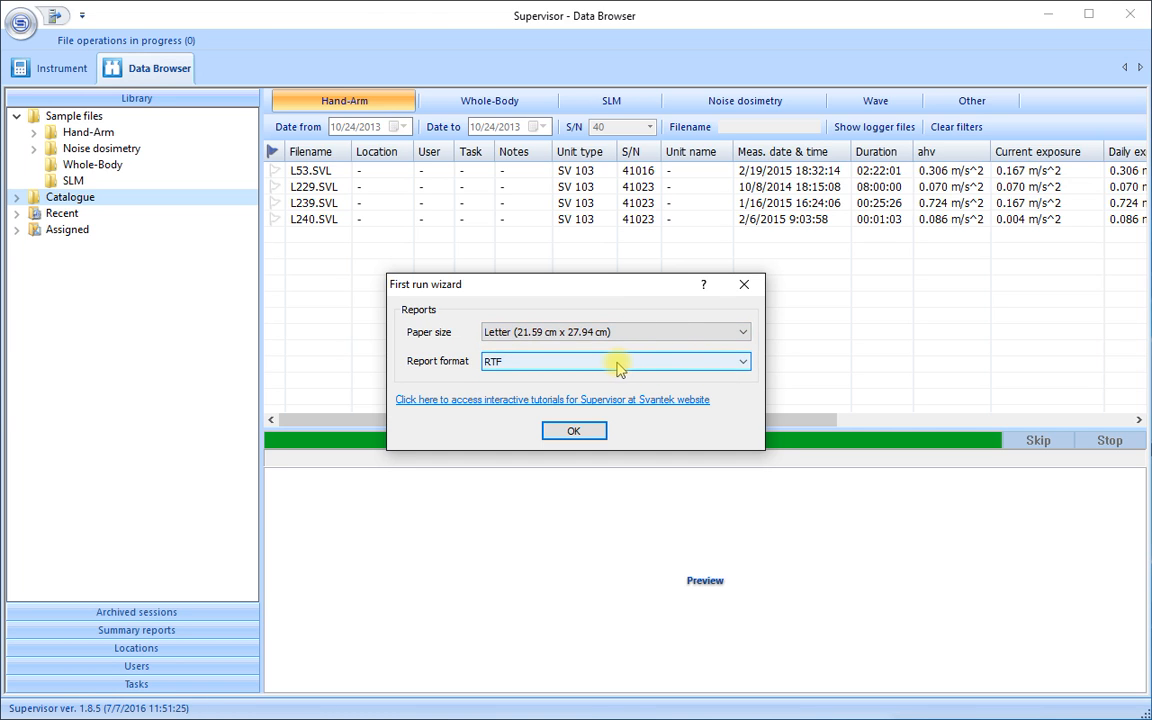
mouse_move(632, 362)
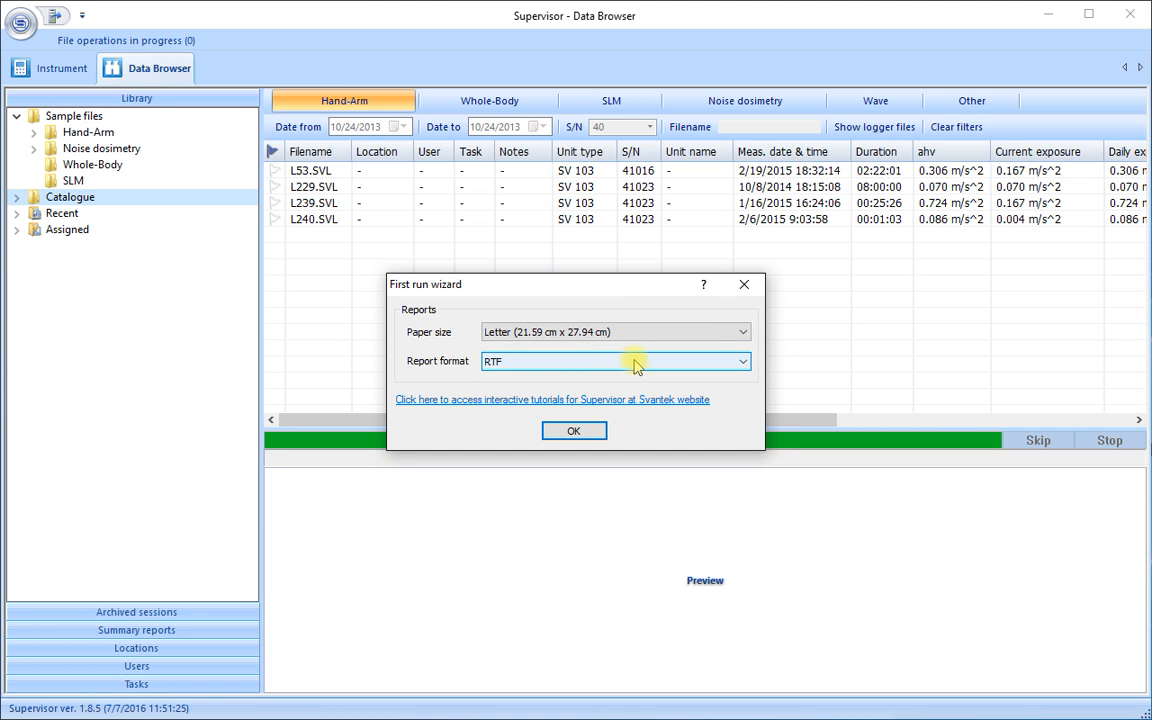
click(742, 361)
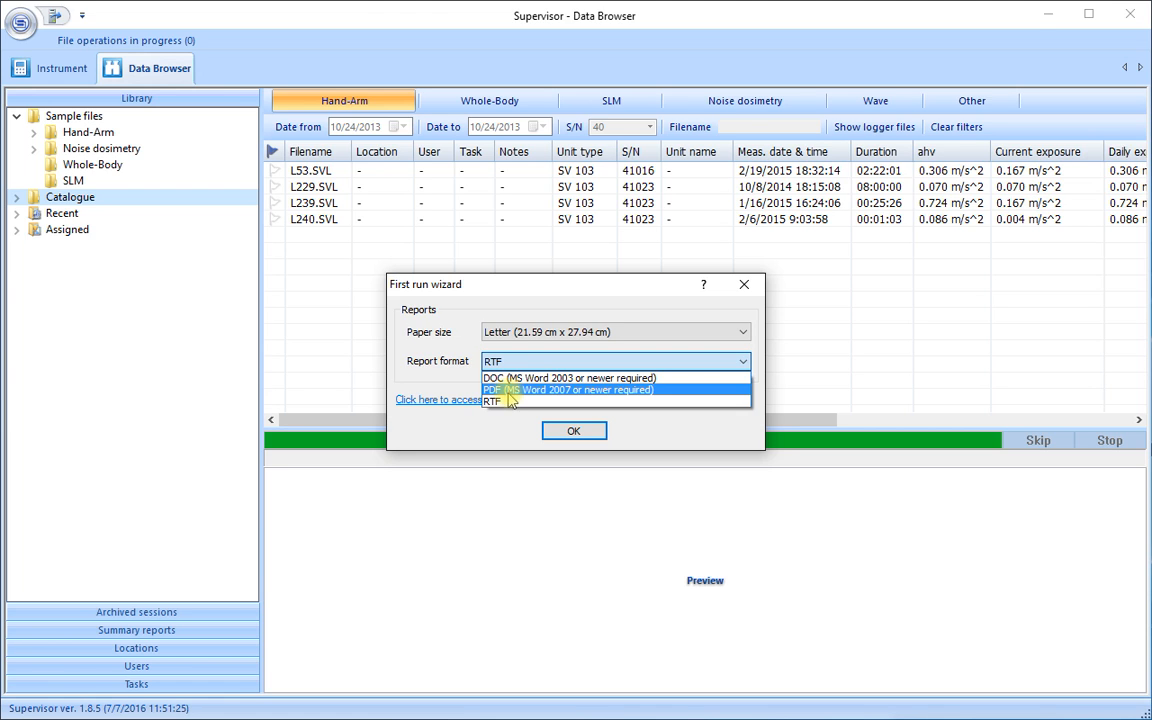
mouse_move(510, 401)
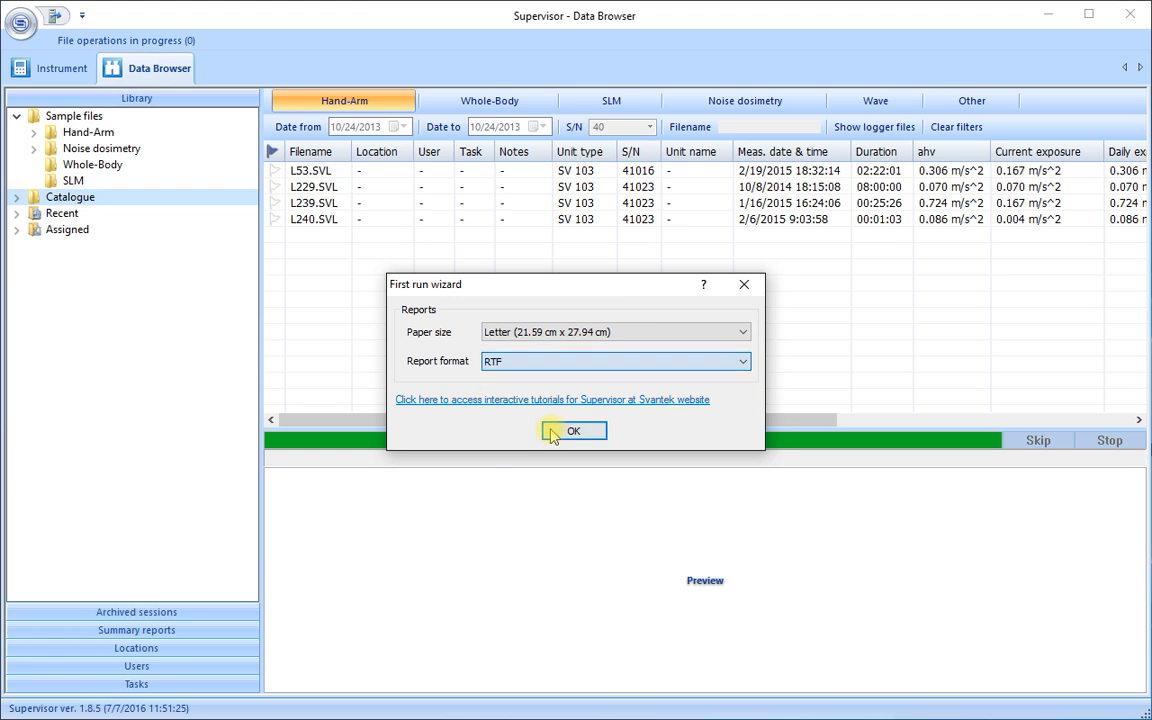
Step: Confirm the wizard's Letter paper and RTF report settings, then reopen the application menu
click(573, 430)
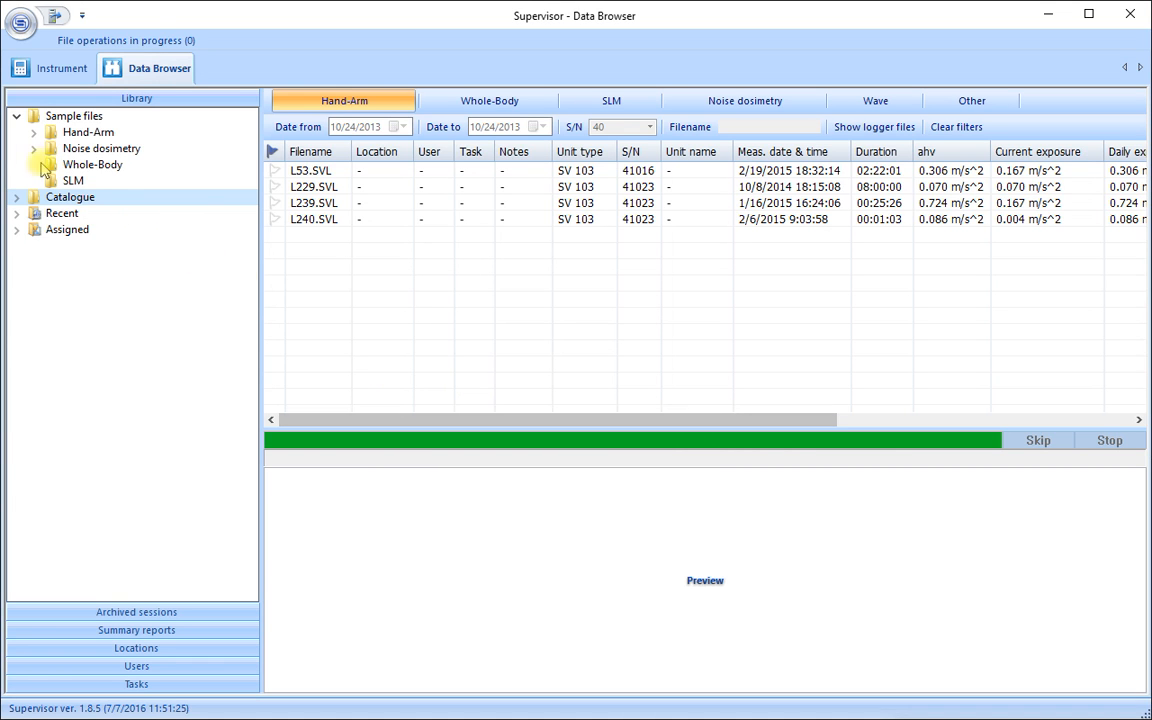
click(21, 25)
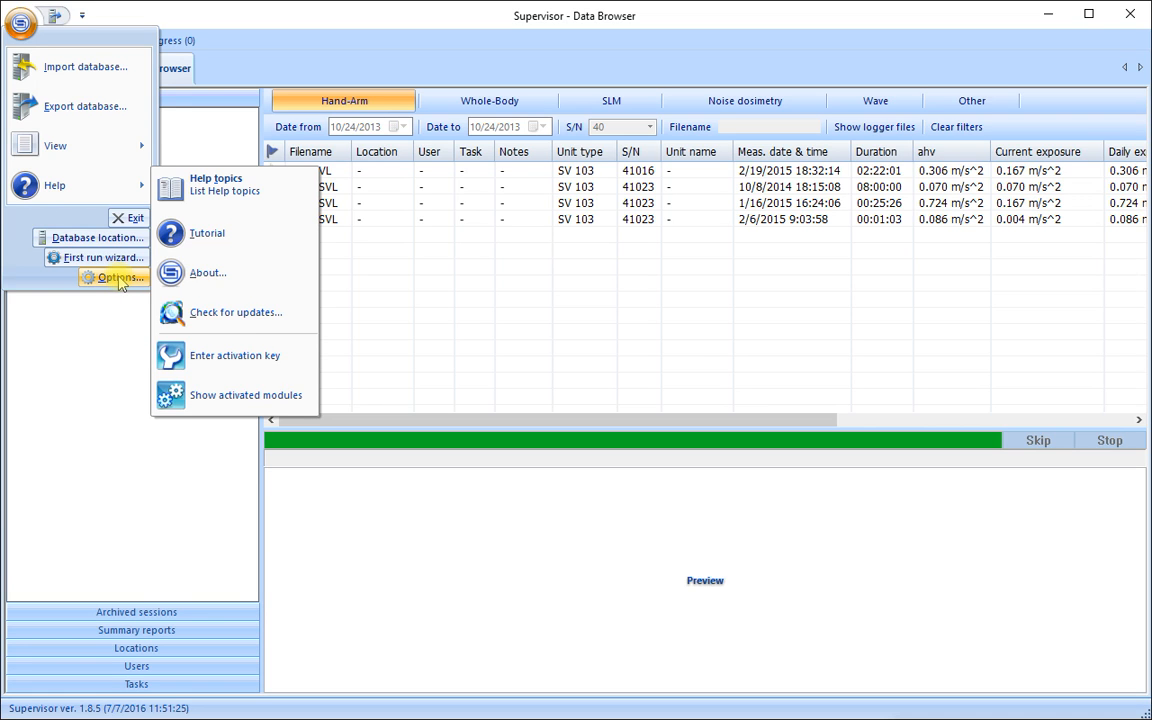
mouse_move(135, 280)
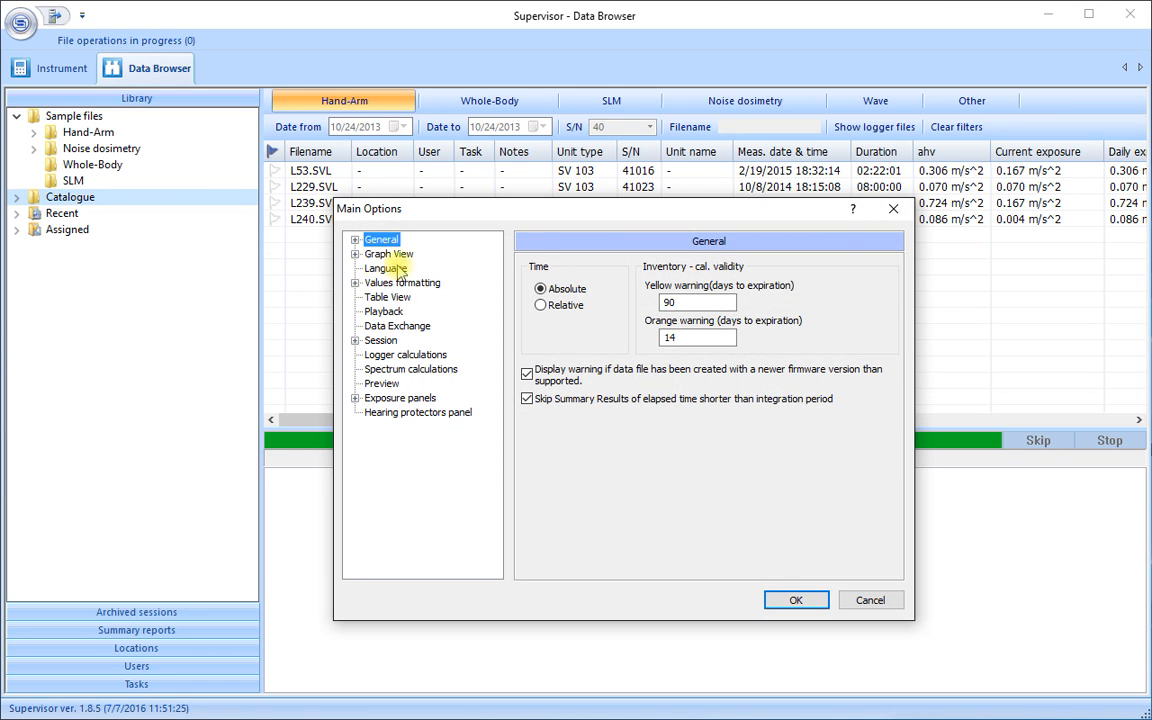
mouse_move(843, 500)
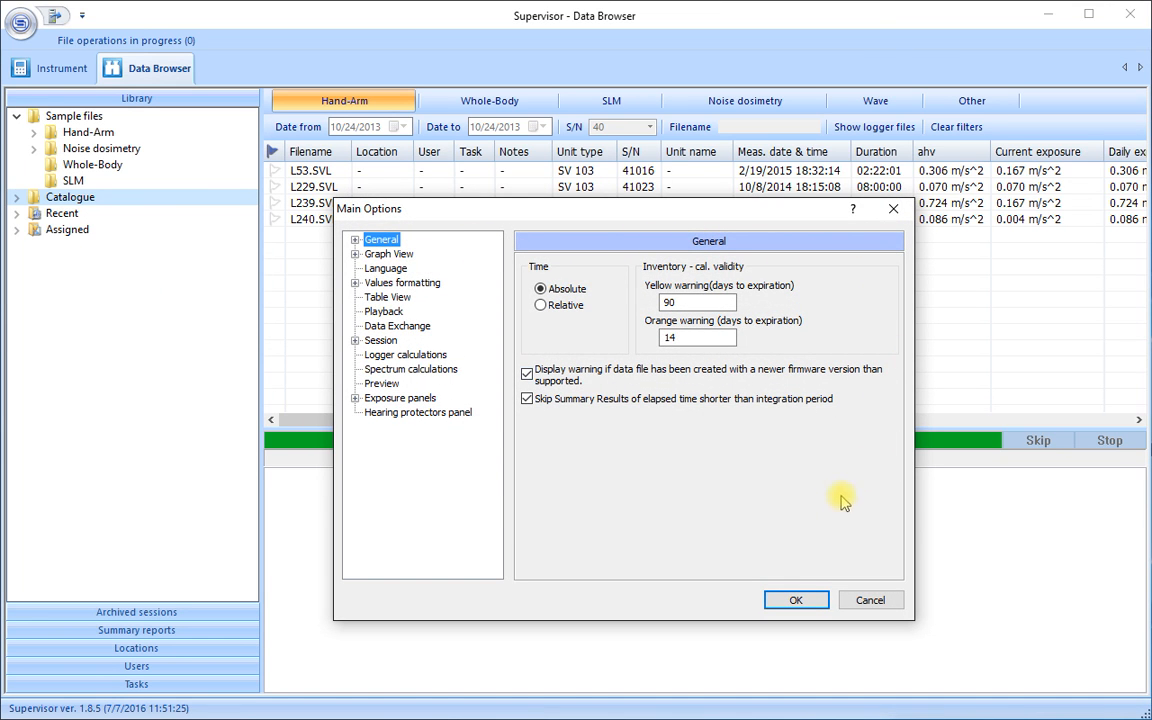
mouse_move(505, 537)
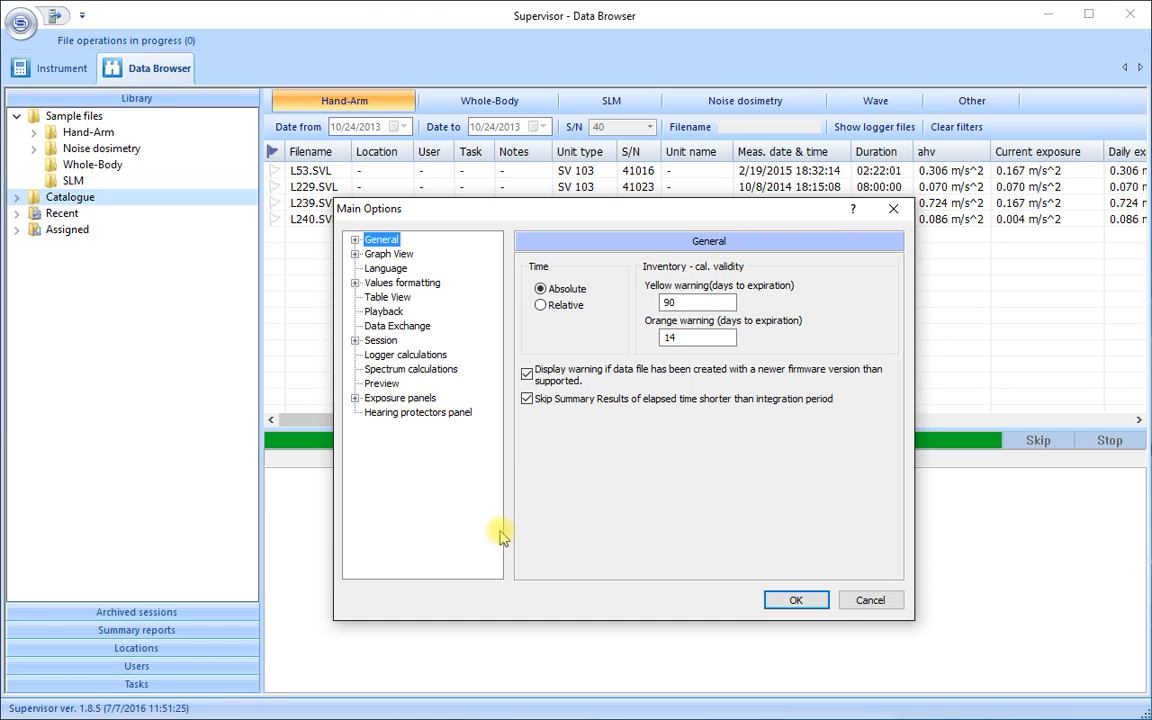
mouse_move(448, 495)
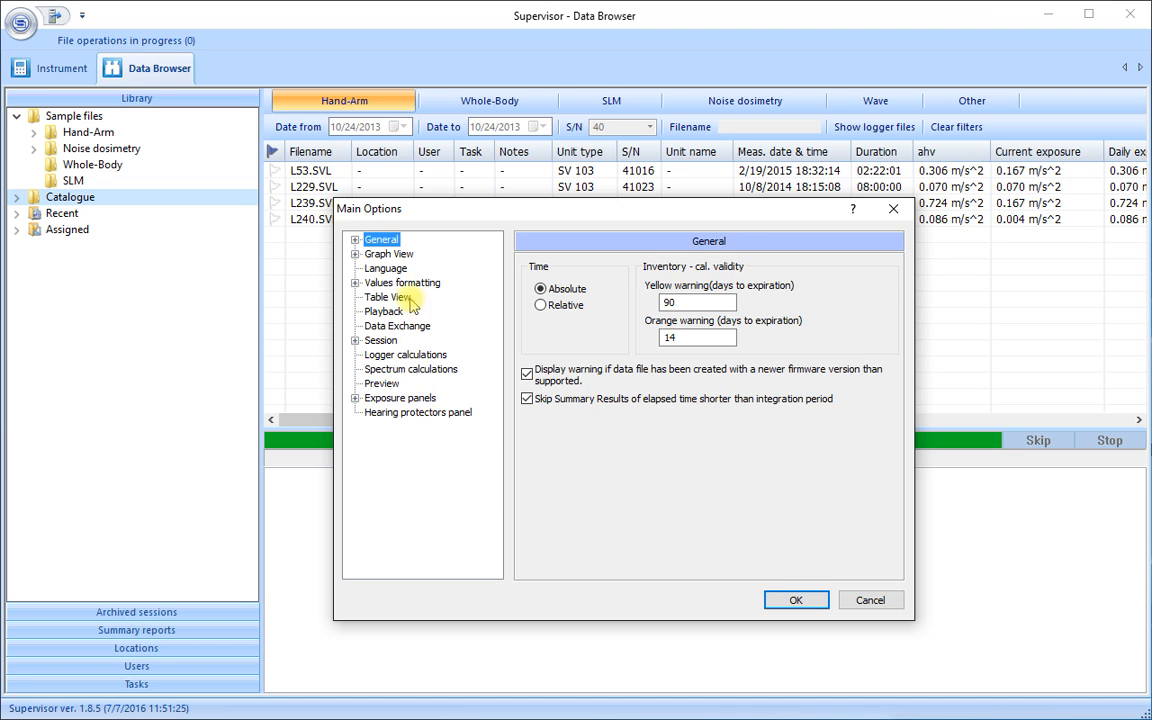
mouse_move(388, 254)
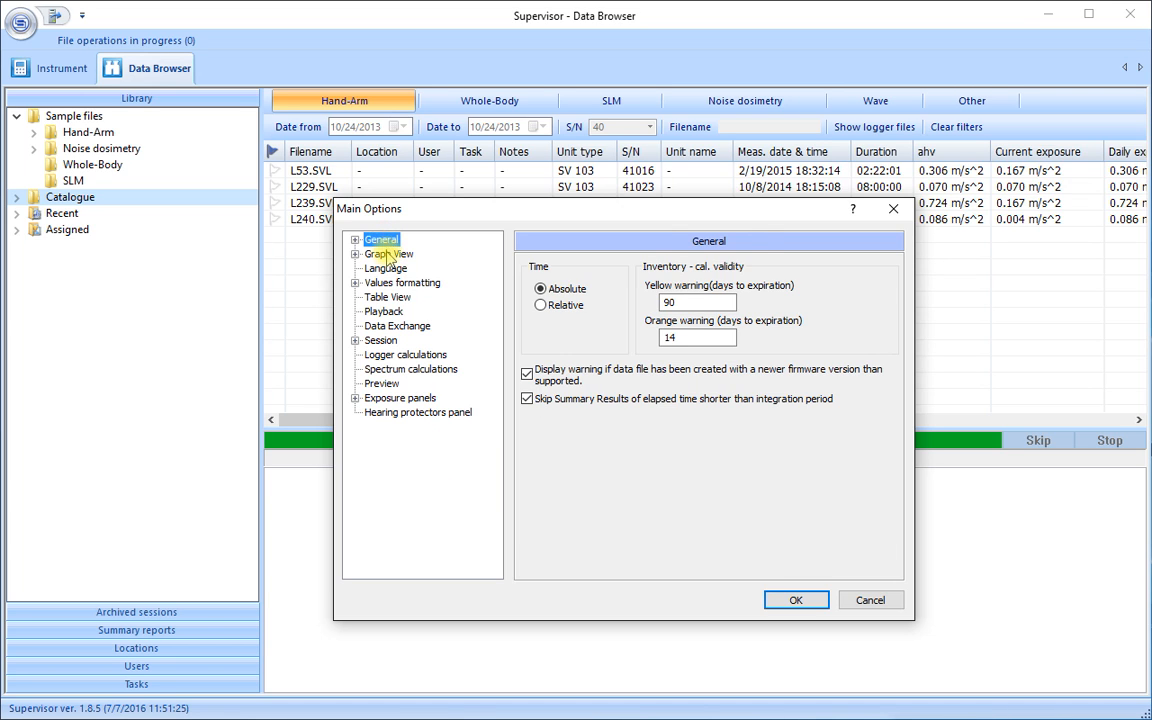
Step: Browse the Graph View, Language, Values formatting and Table View pages, ending on Playback
click(386, 253)
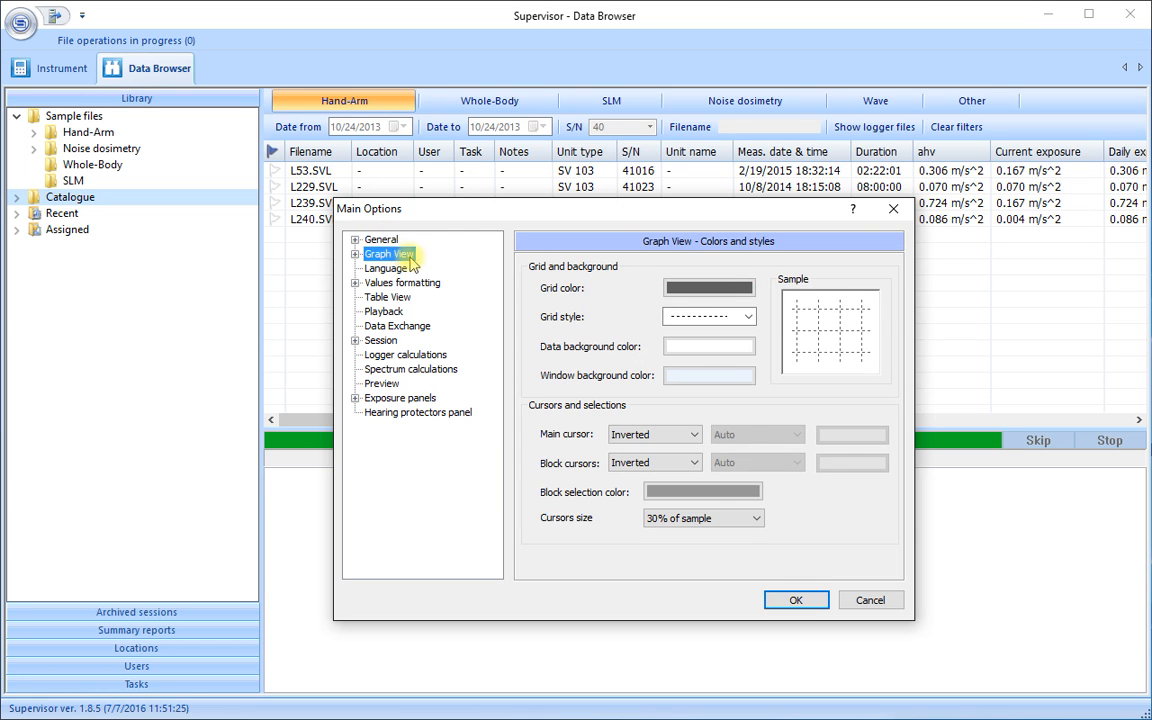
click(385, 268)
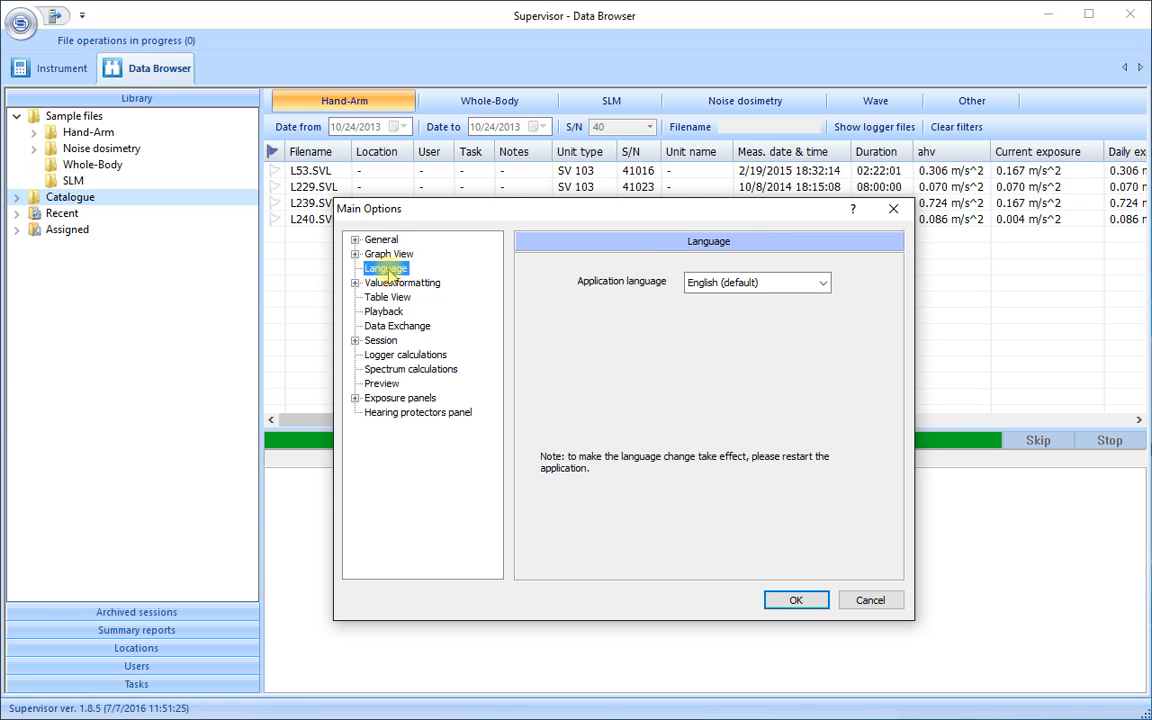
click(401, 282)
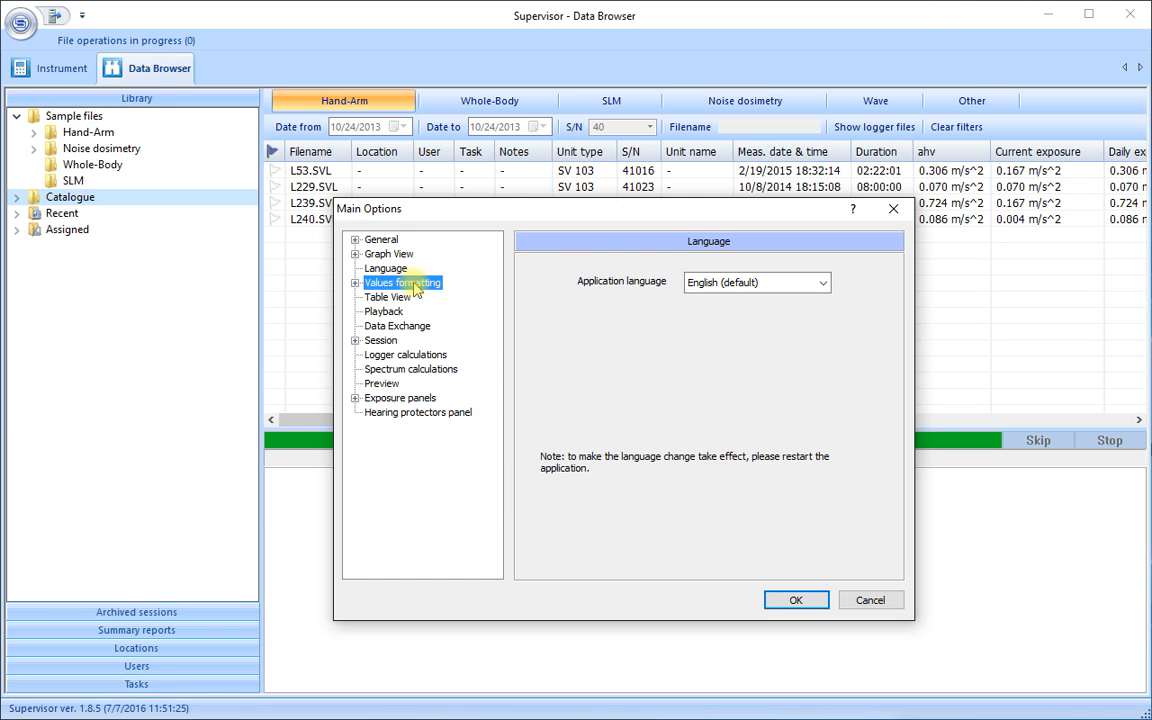
click(400, 282)
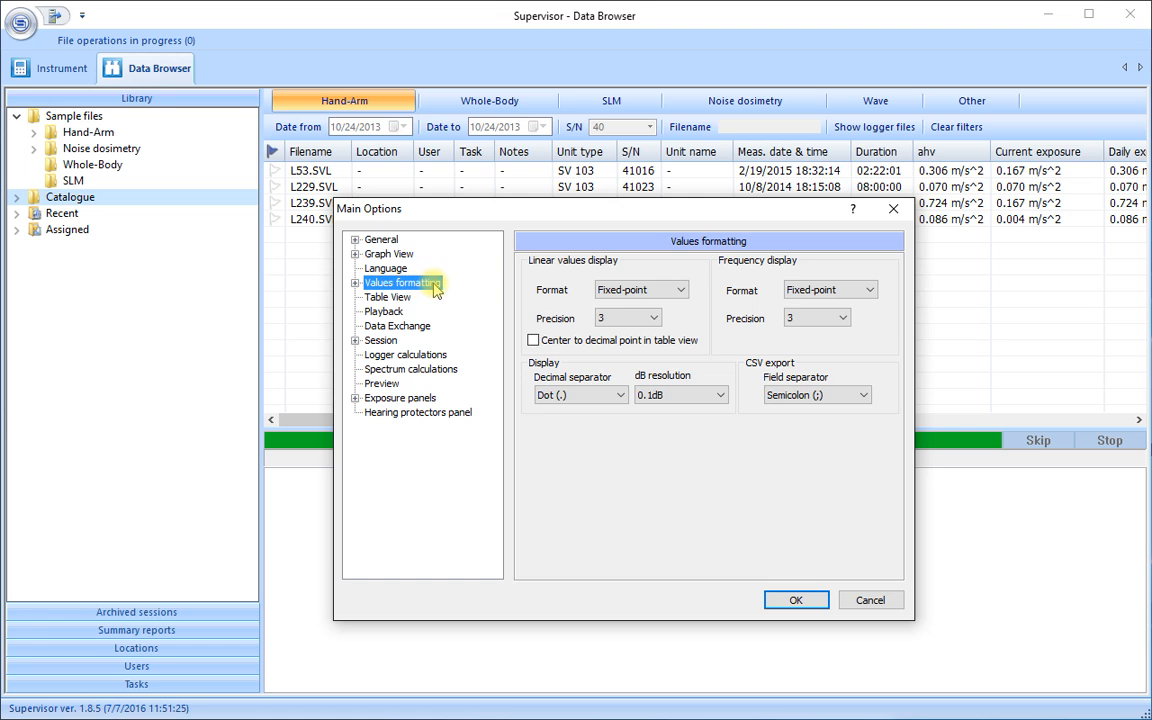
click(388, 297)
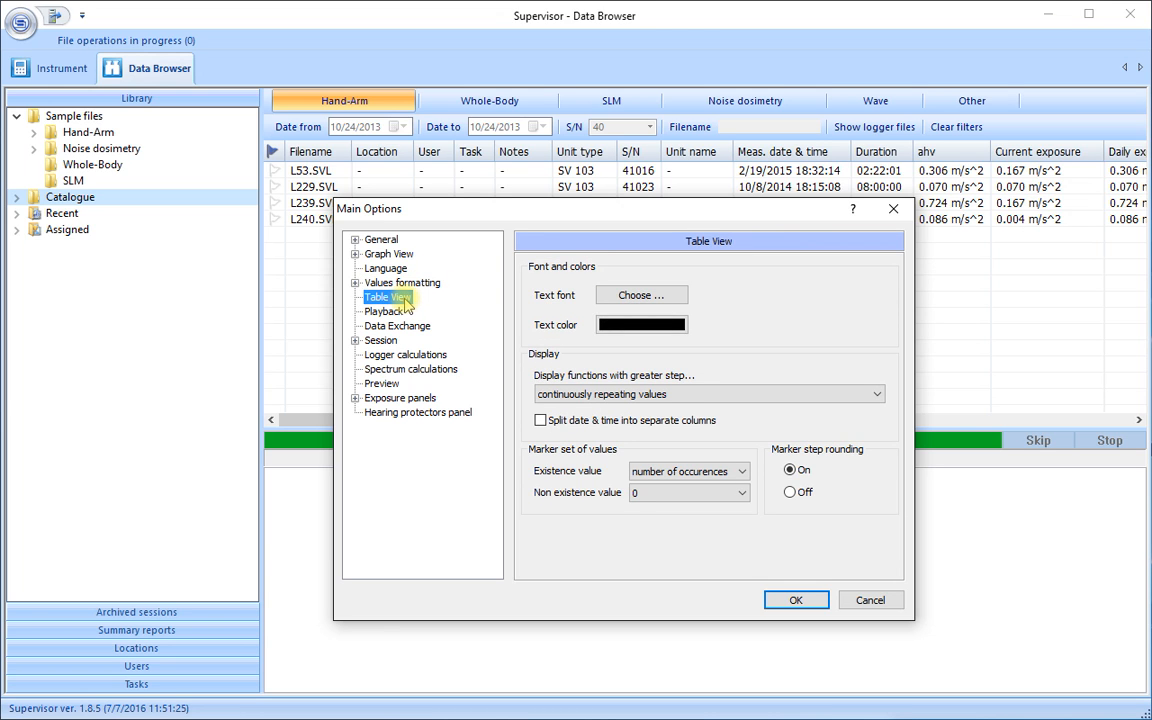
click(384, 311)
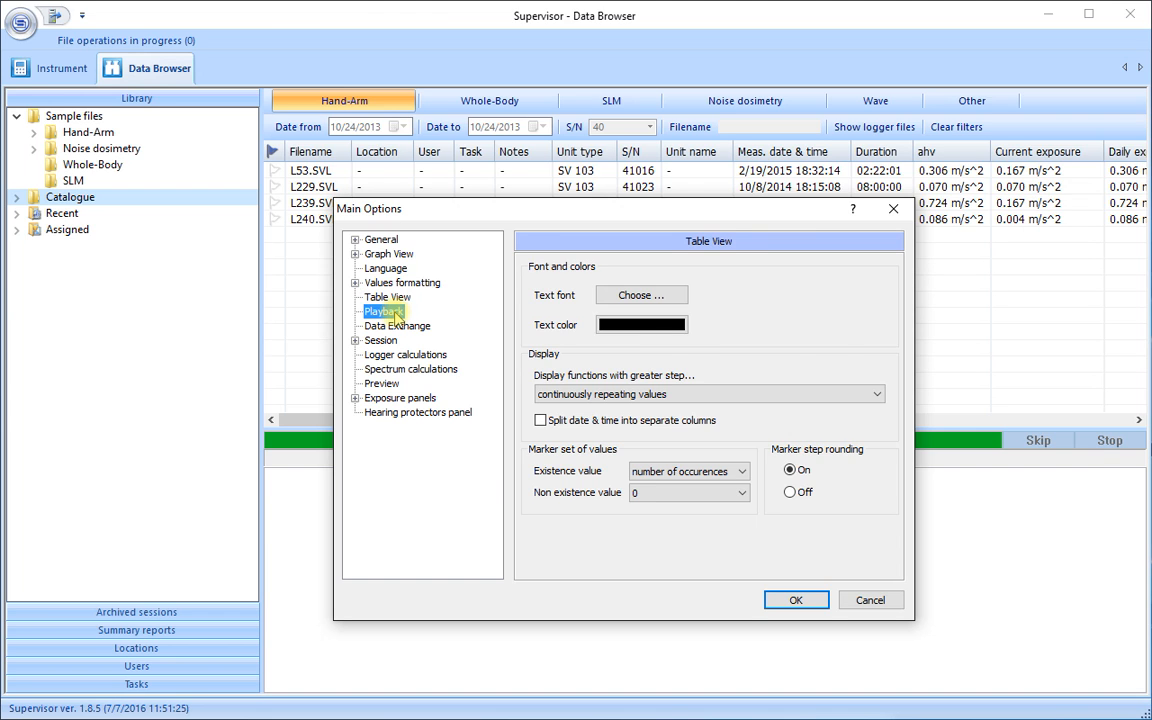
click(382, 311)
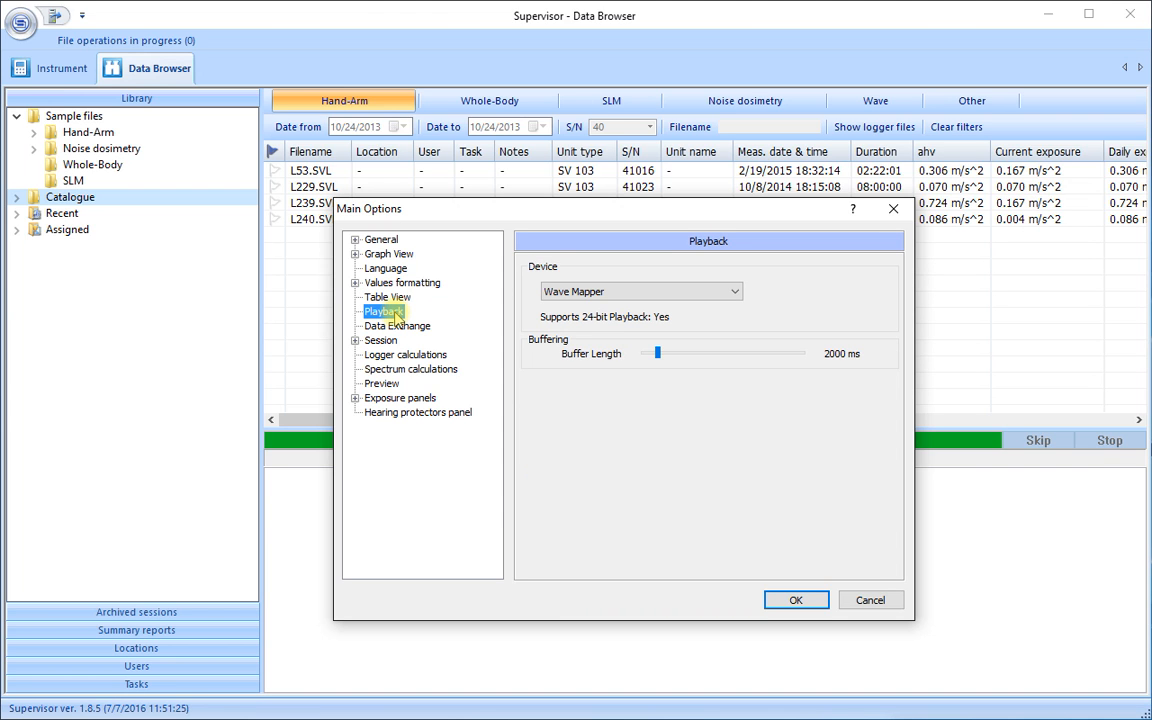
Step: Step through the Data Exchange, Session and Logger calculations pages to Spectrum calculations
click(397, 325)
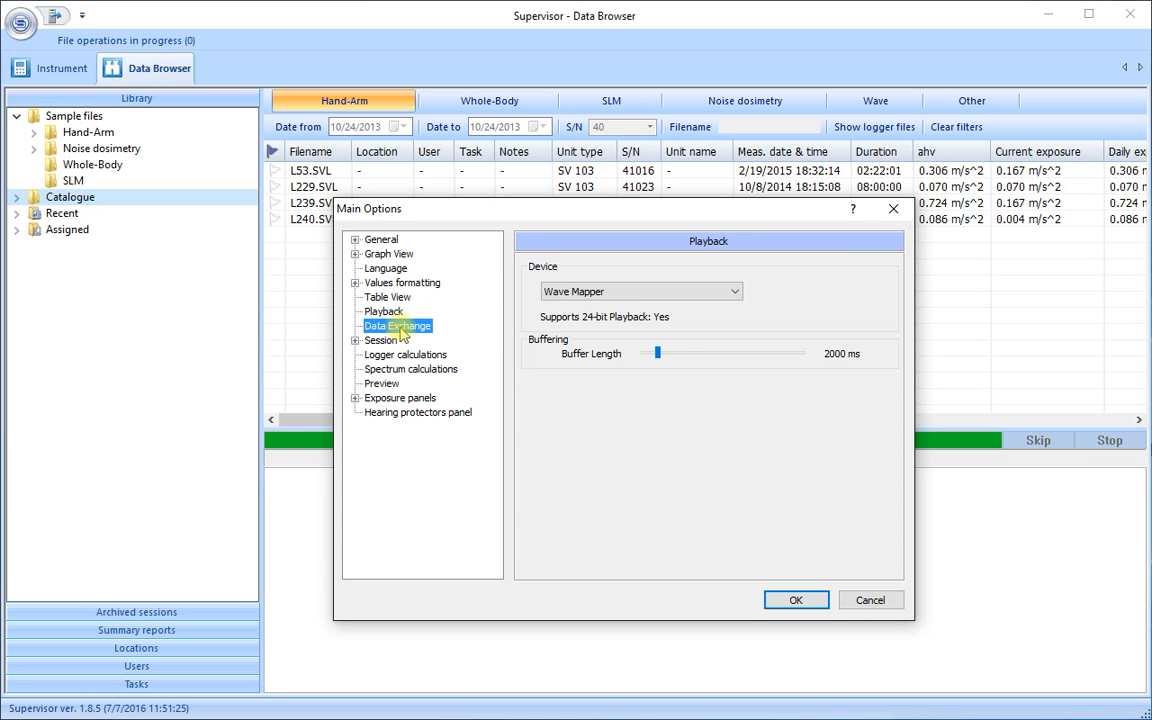
click(397, 326)
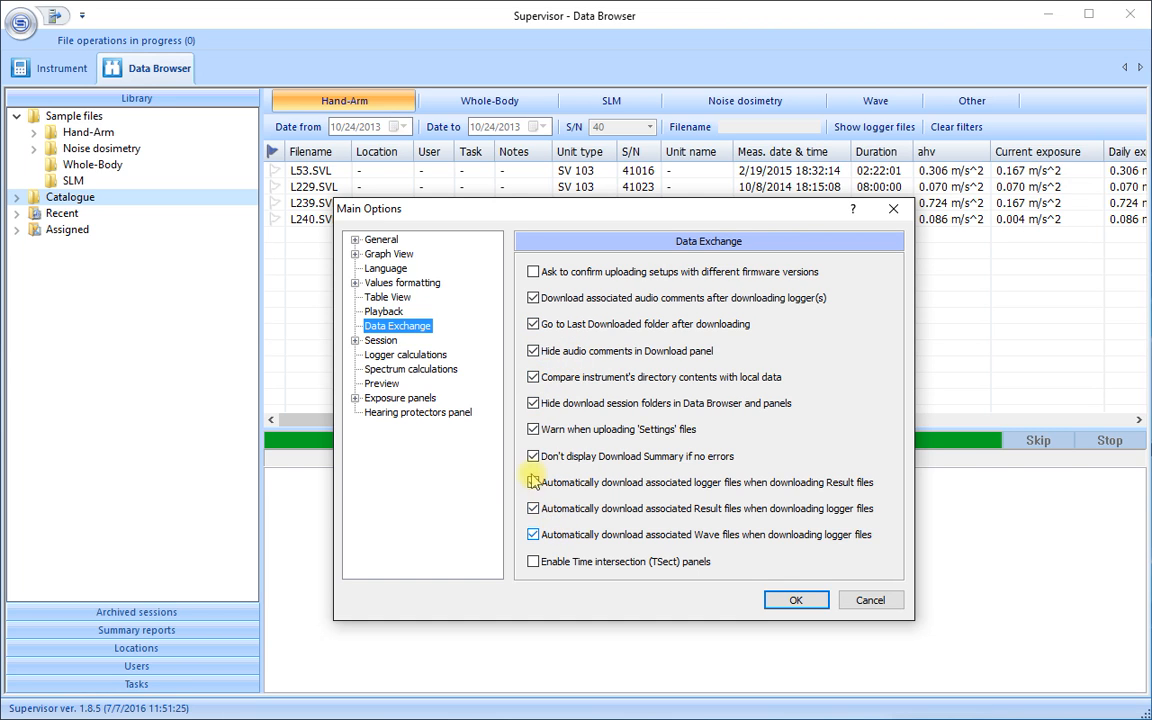
click(380, 340)
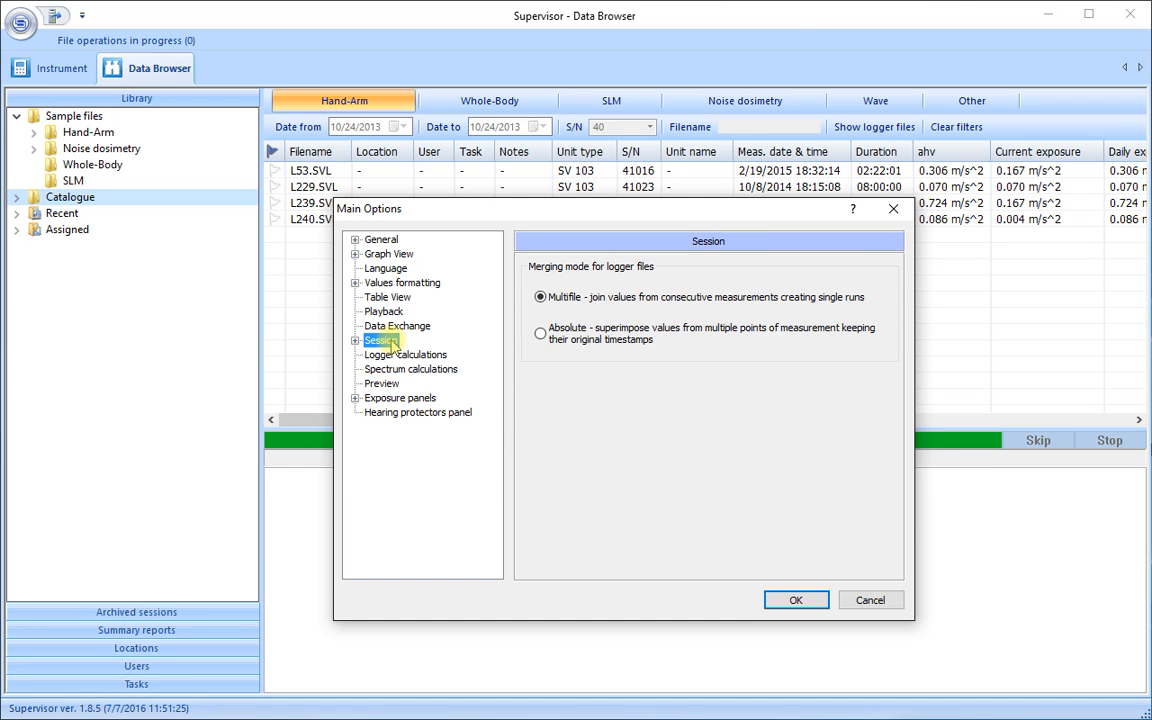
mouse_move(449, 350)
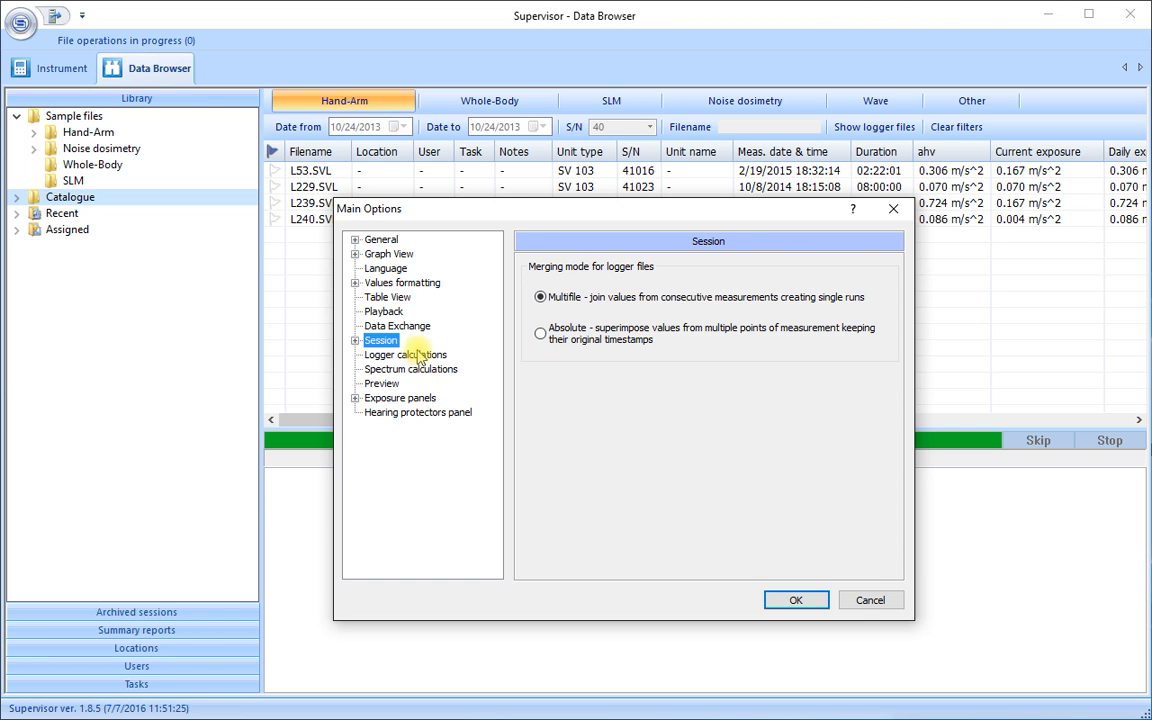
click(404, 355)
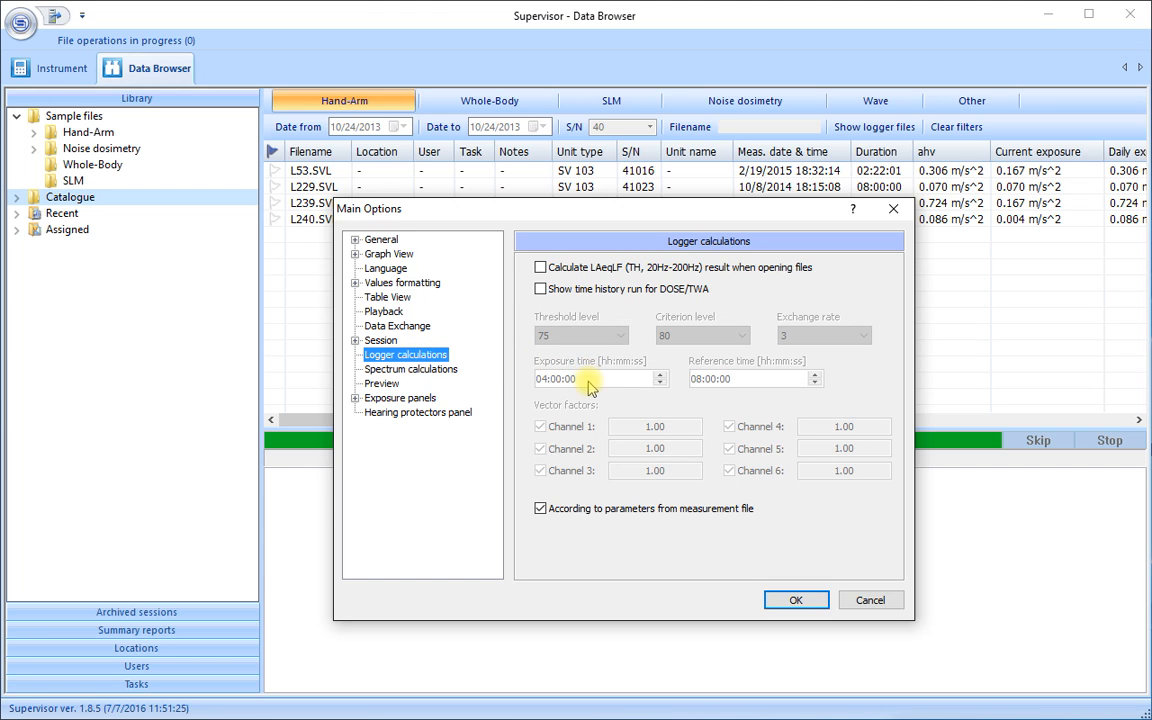
mouse_move(585, 447)
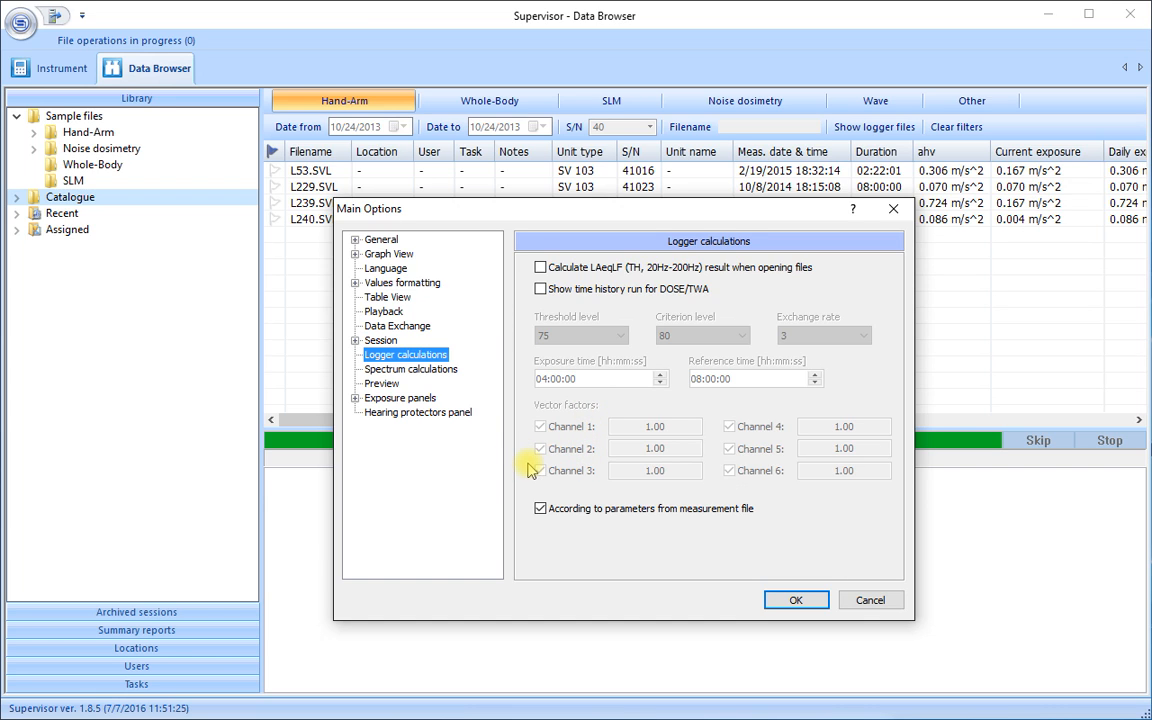
click(410, 369)
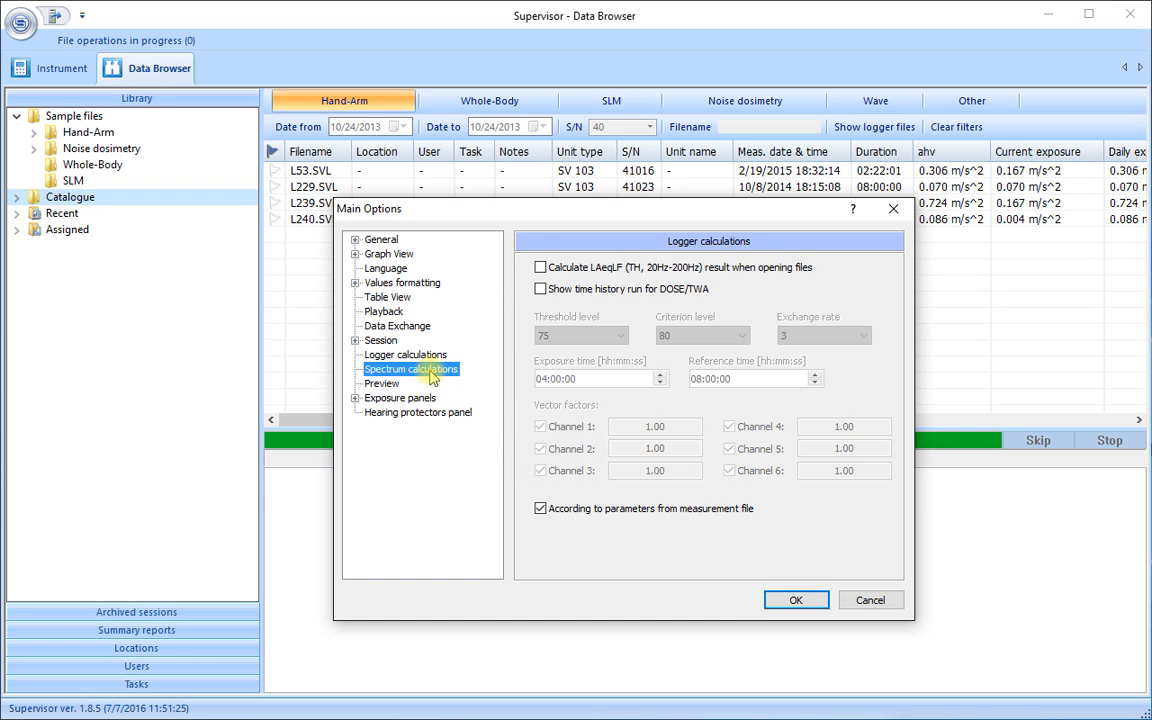
click(409, 369)
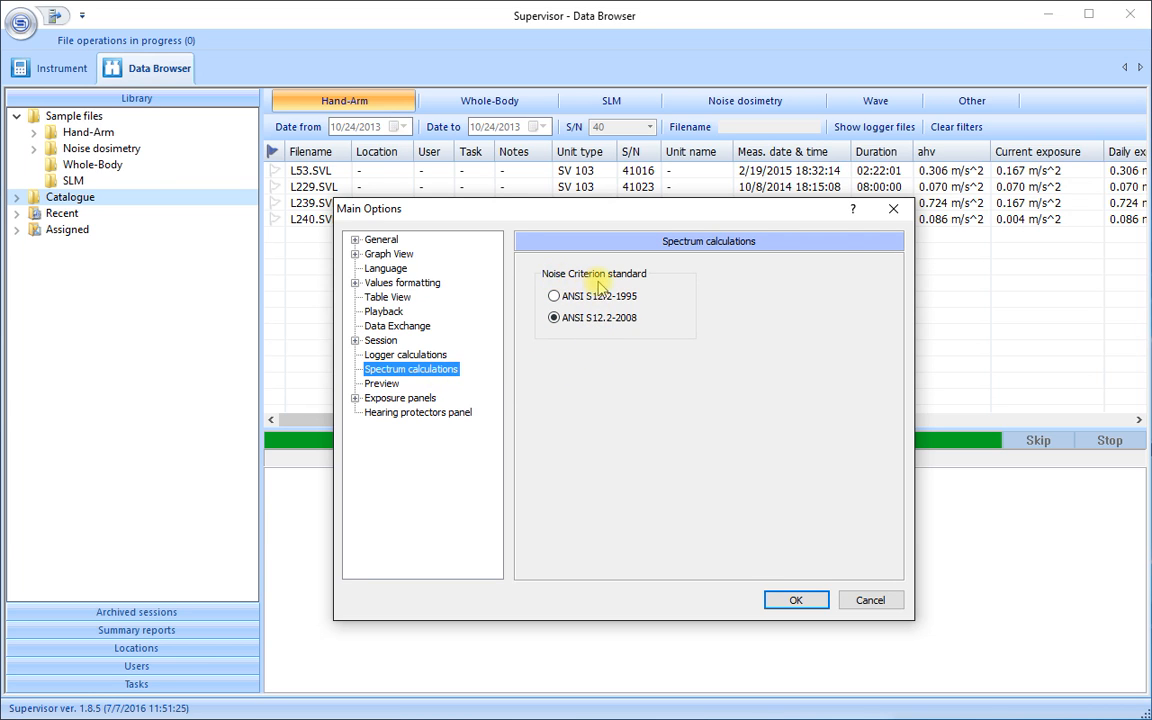
Step: View the Preview and Exposure panels pages, then the Hearing protectors panel with its 85 dB action level
click(381, 383)
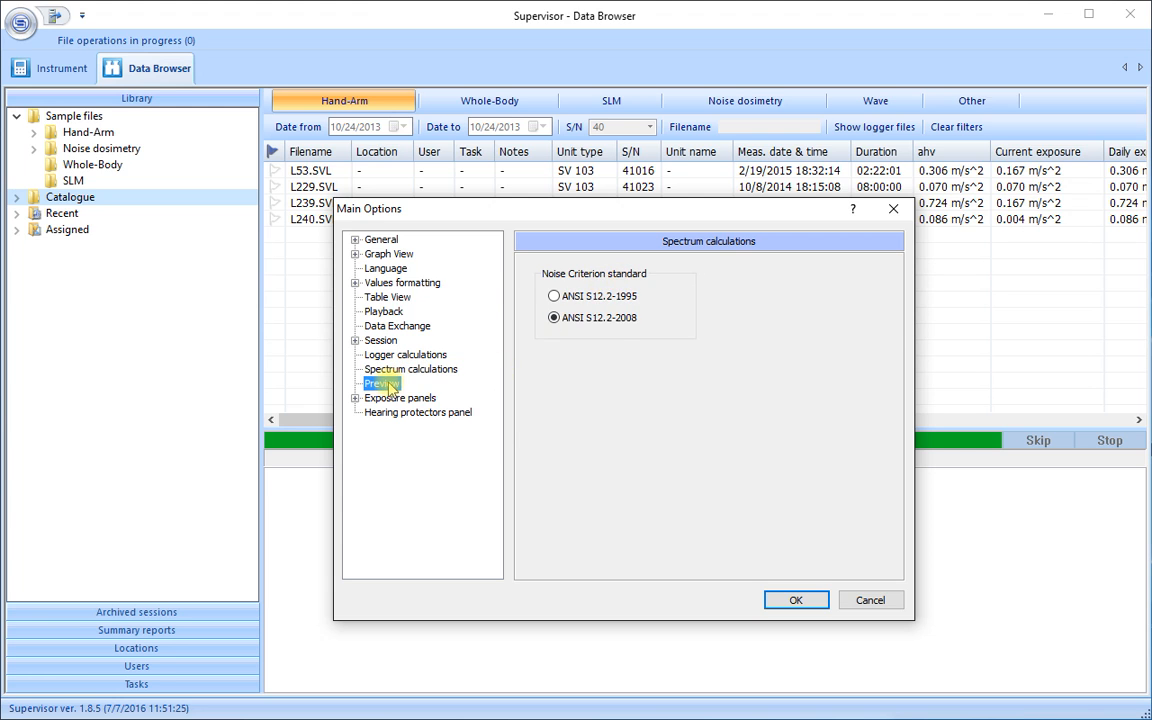
click(382, 383)
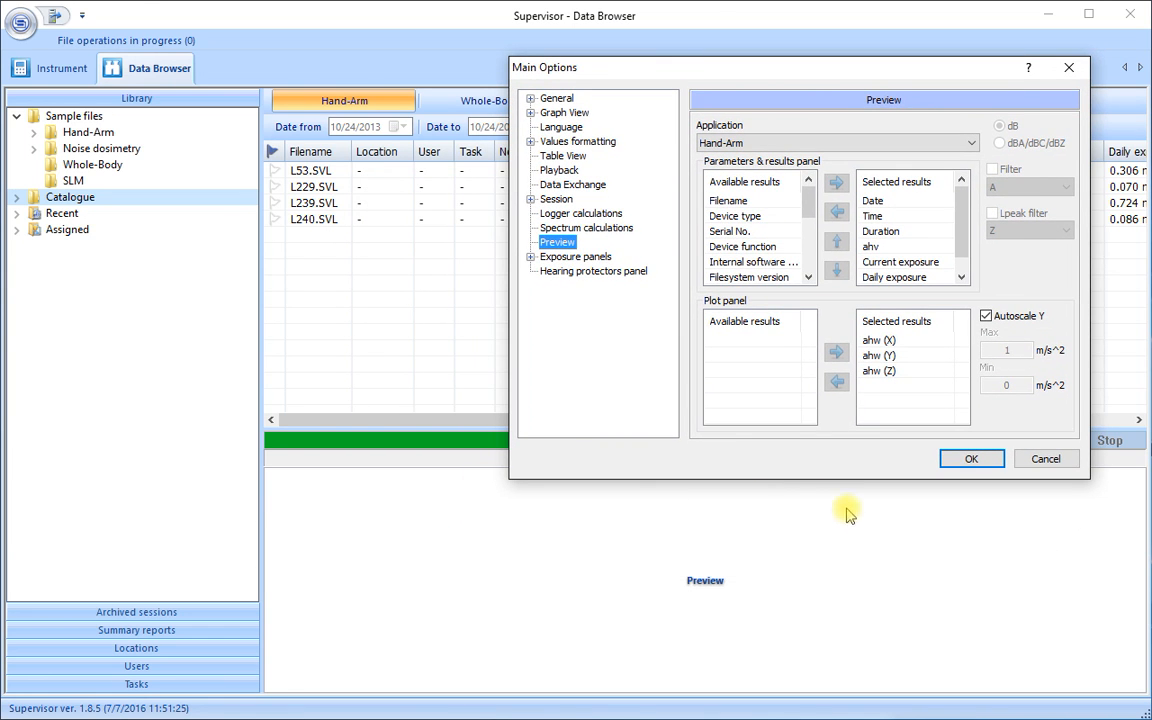
mouse_move(727, 348)
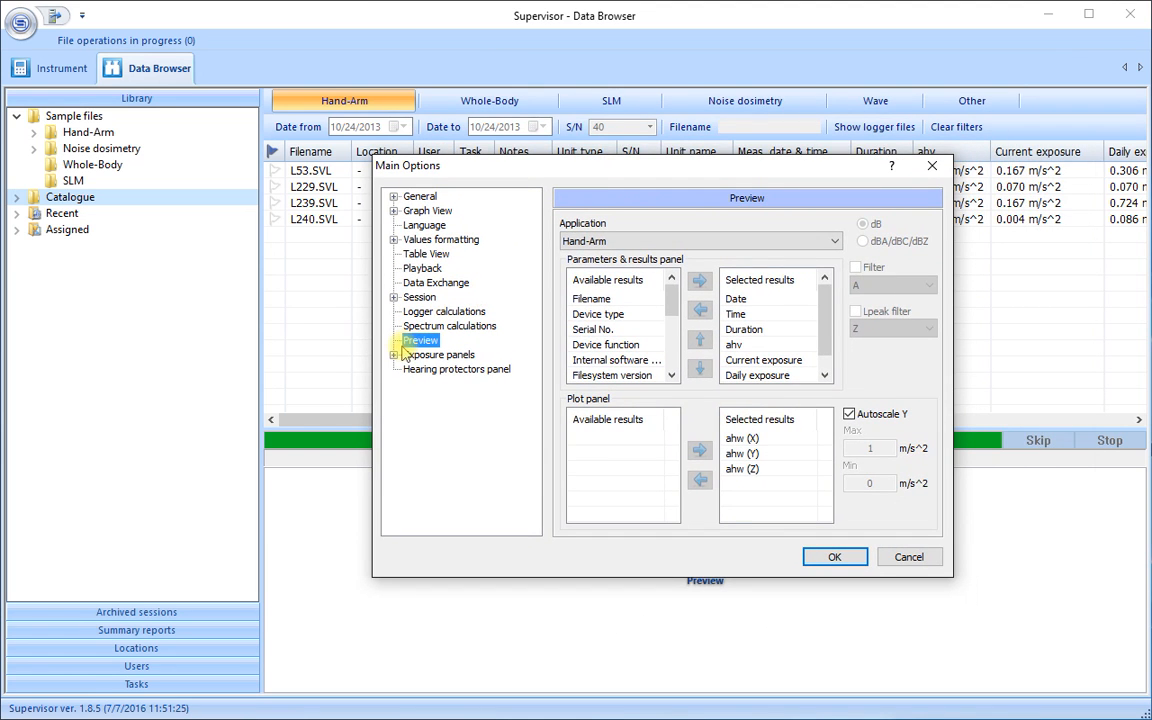
click(439, 354)
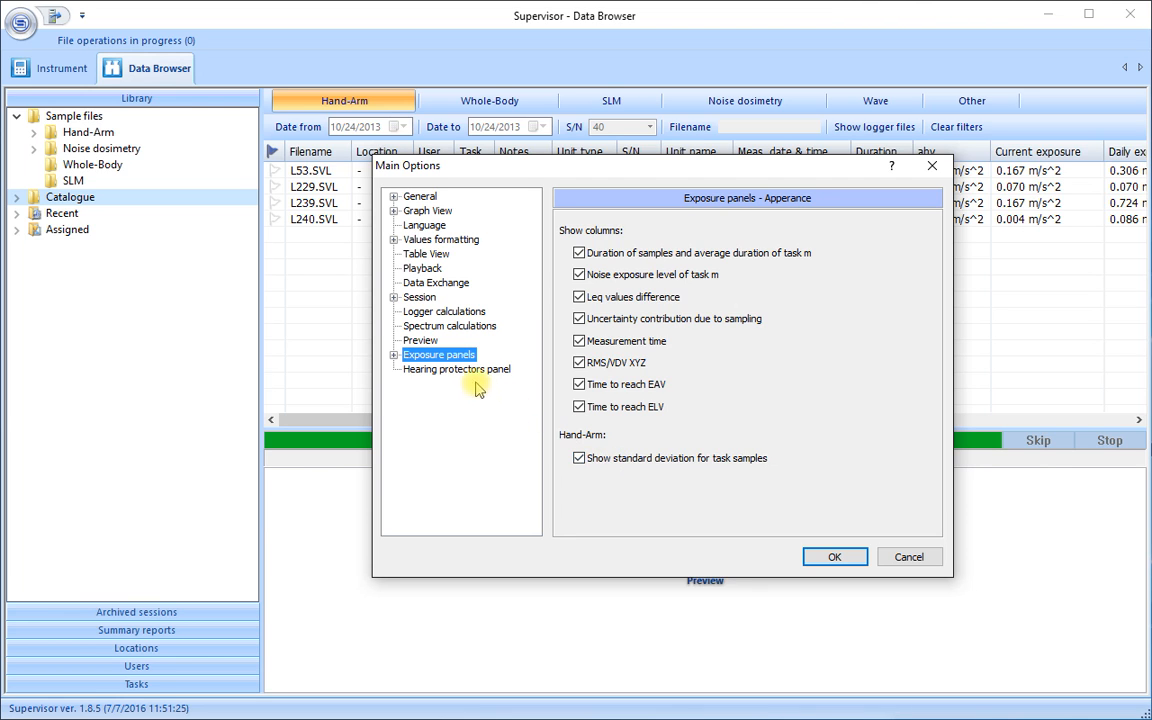
click(456, 369)
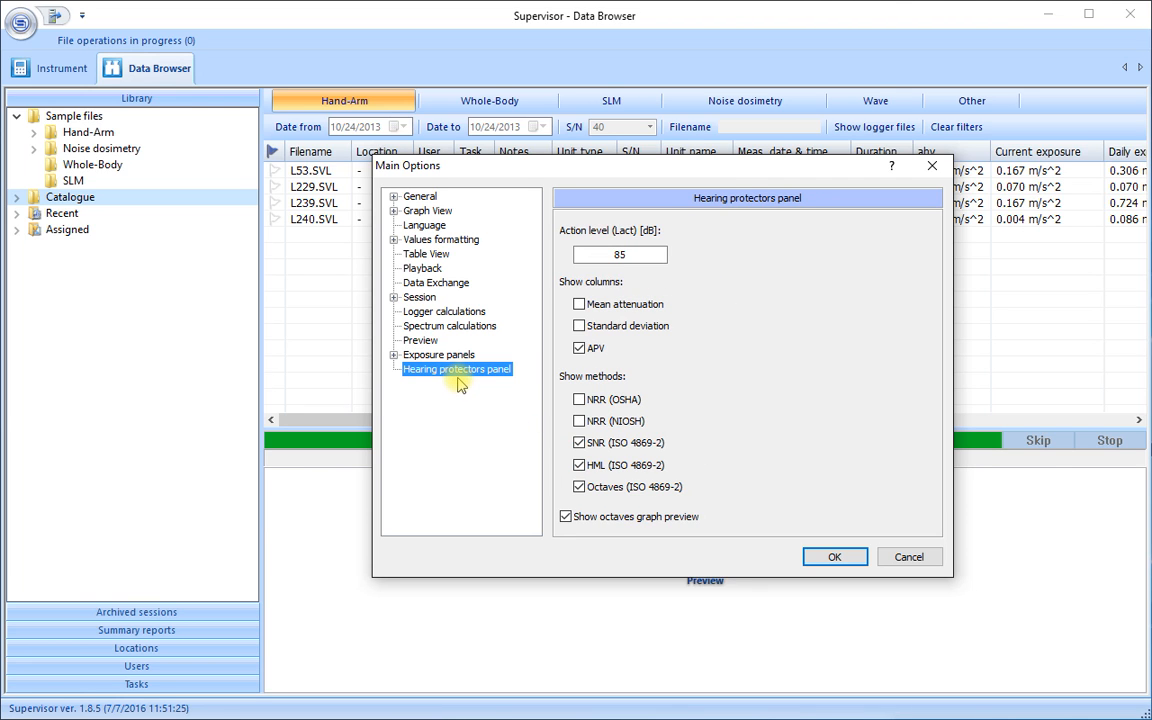